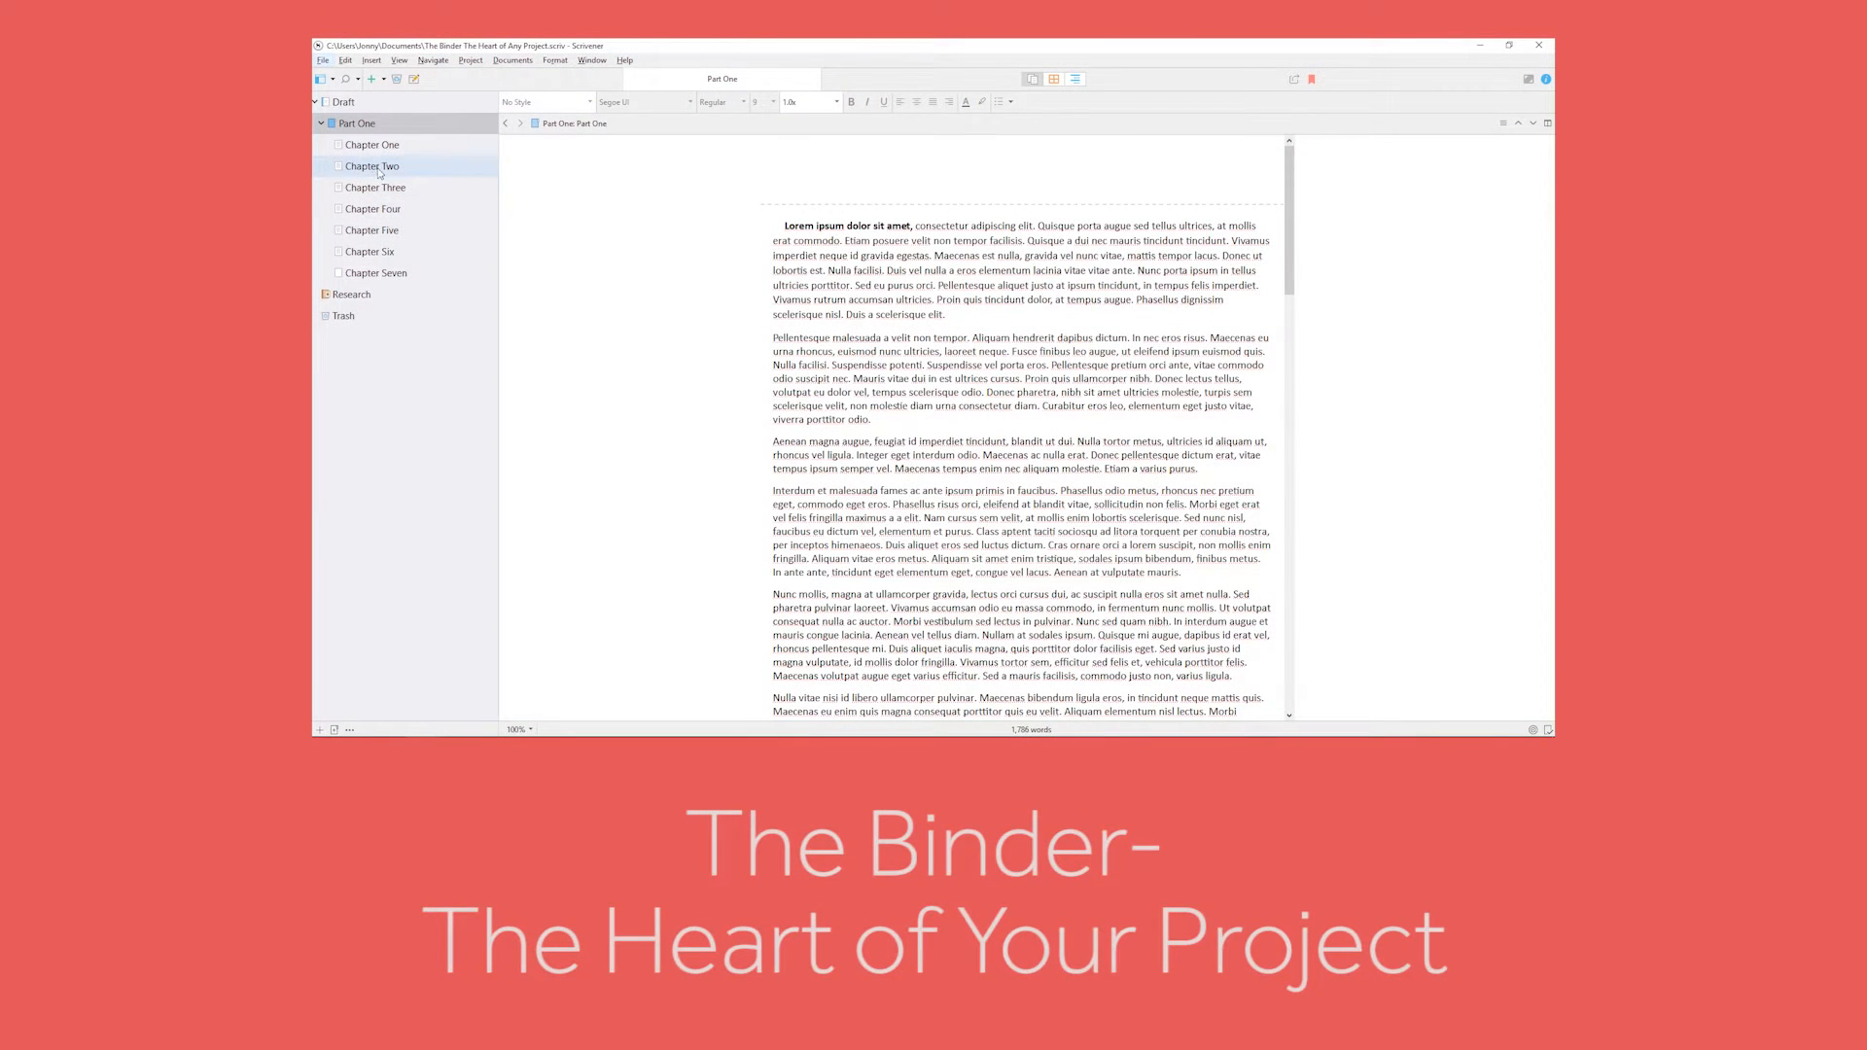
Load Chapter Three from the Binder into the editor and jump to its start.
click(374, 187)
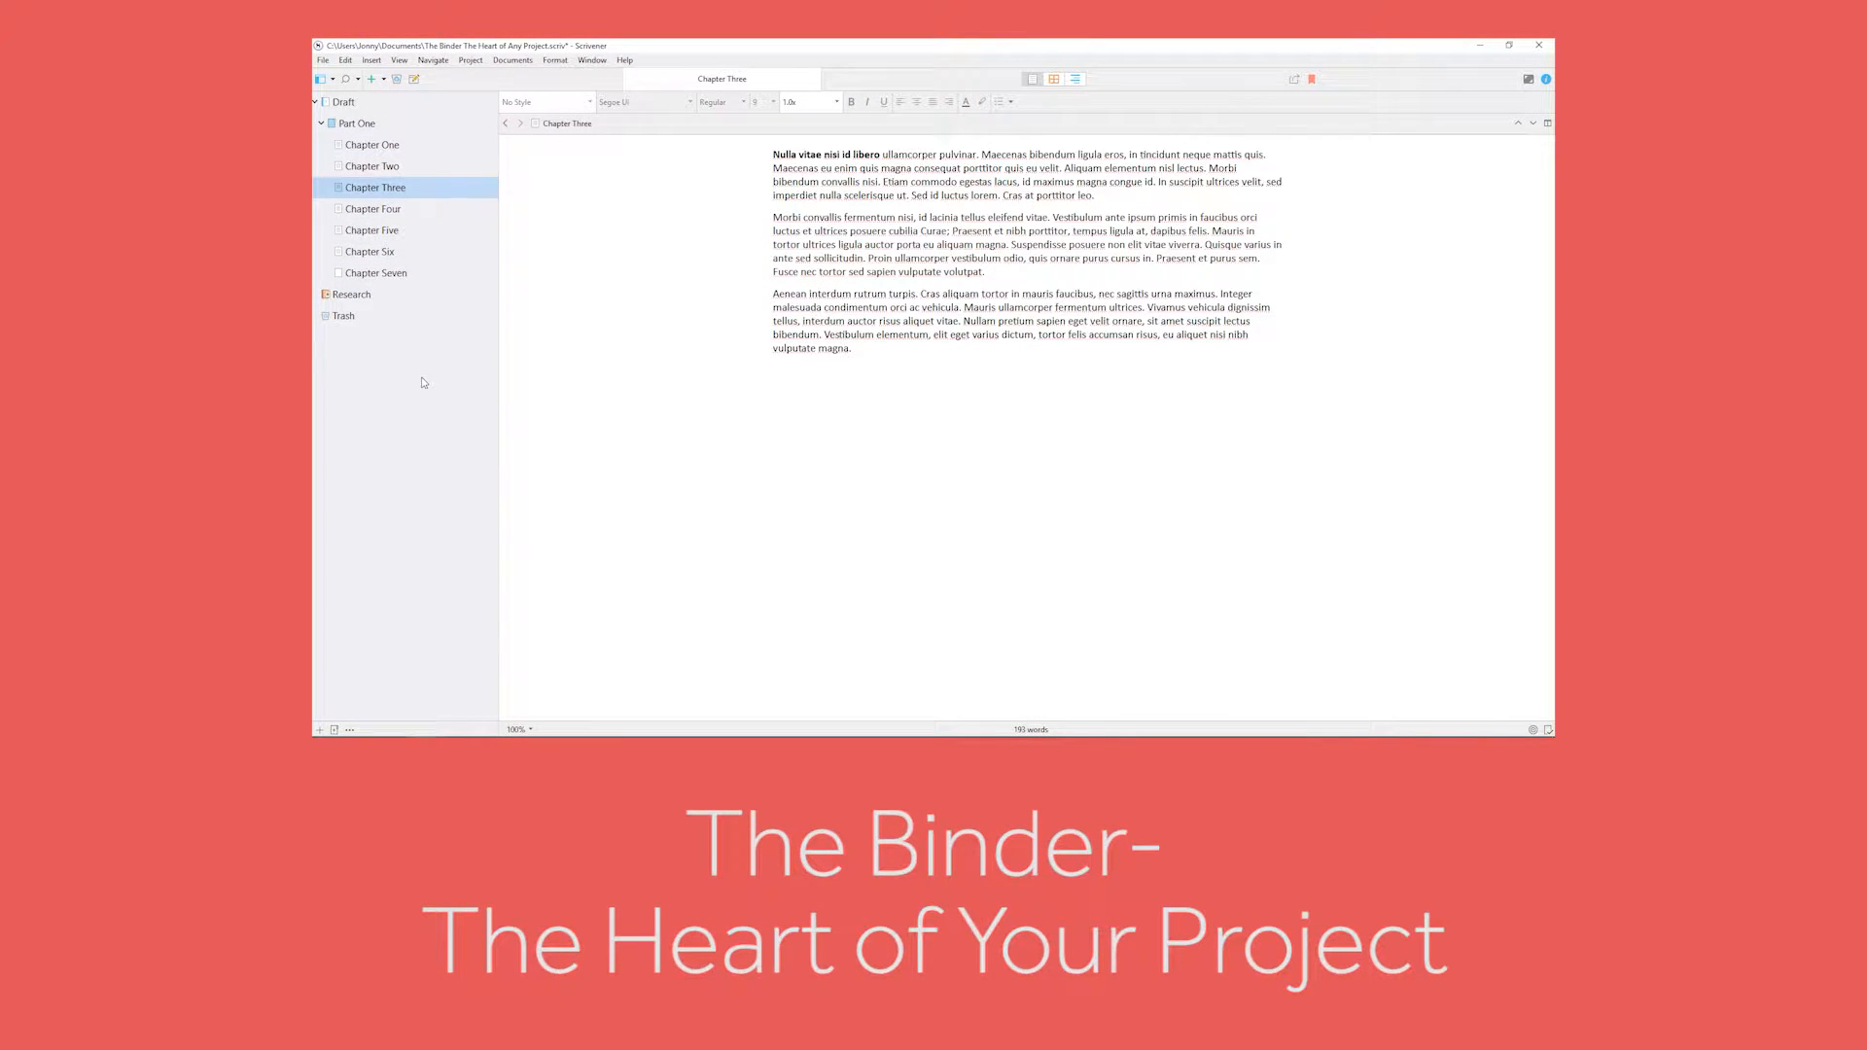
key(ctrl+Up)
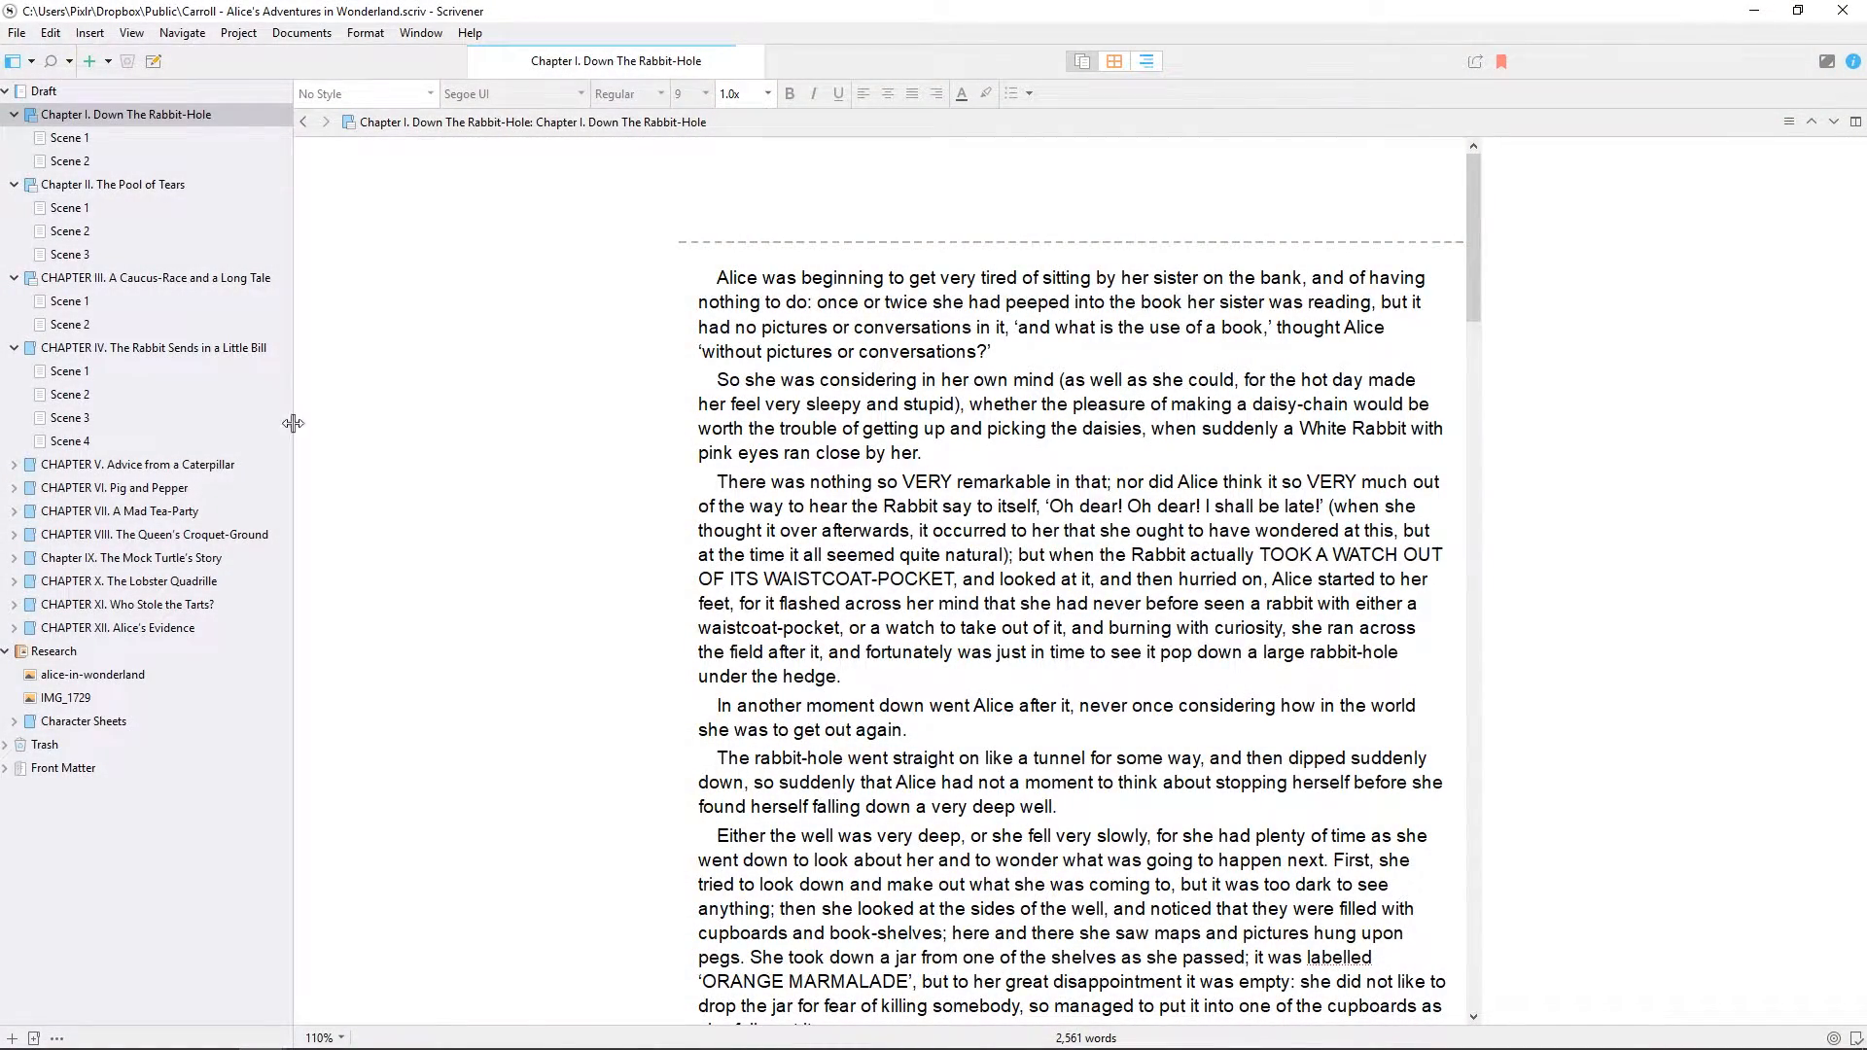
View Chapter II, Chapter III and the next binder entry in turn, ending on The Pool of Tears Scene 1.
click(113, 184)
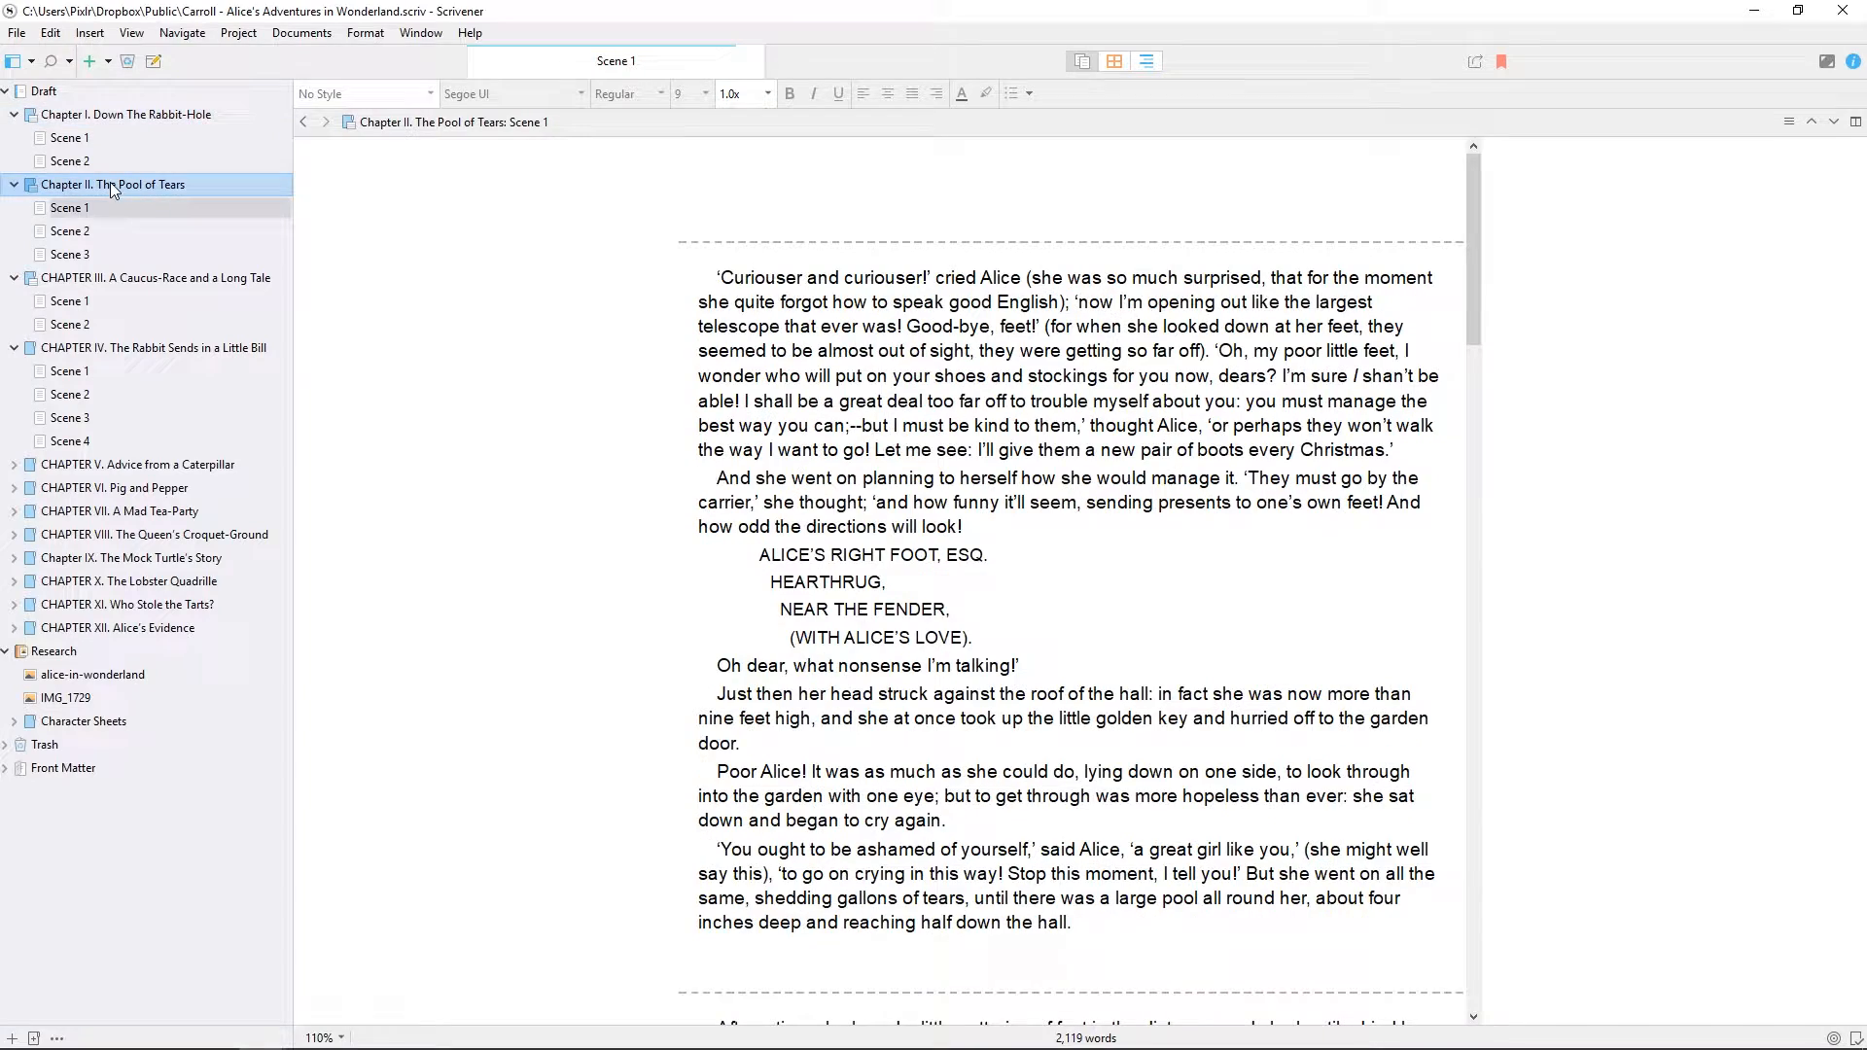
click(156, 278)
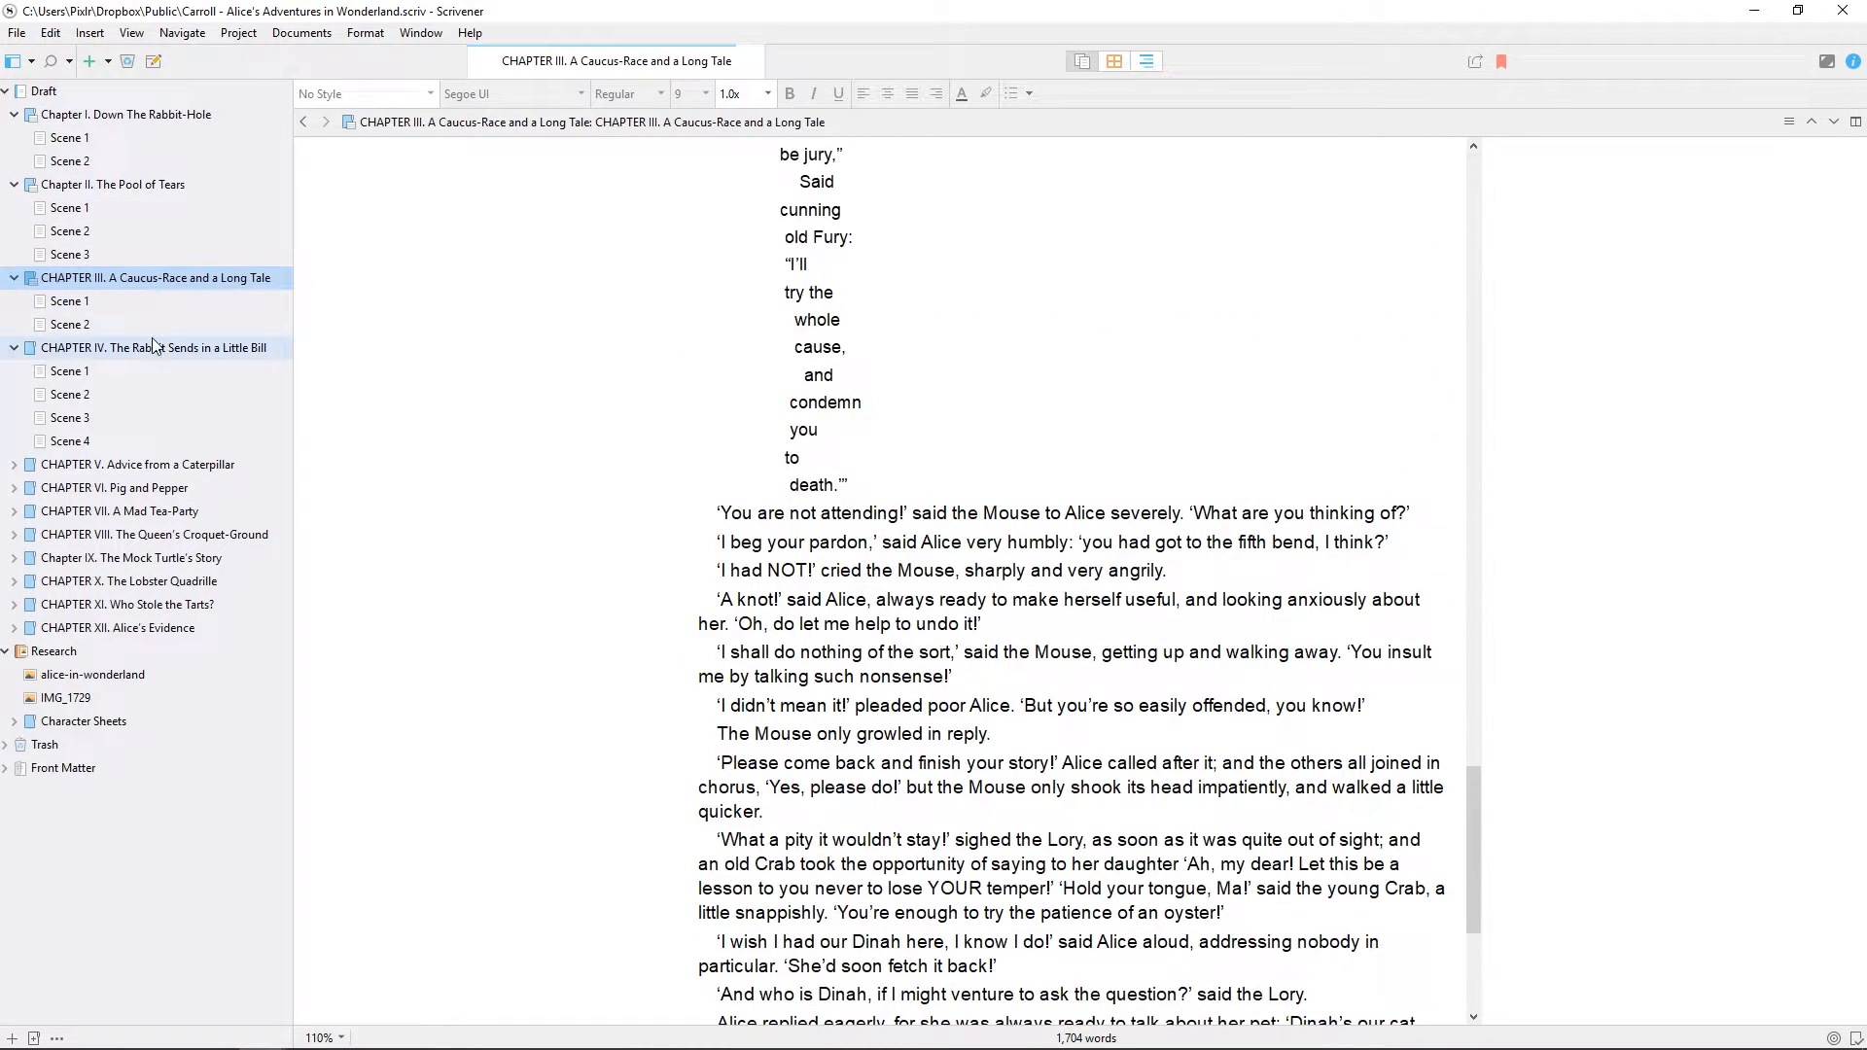
click(154, 348)
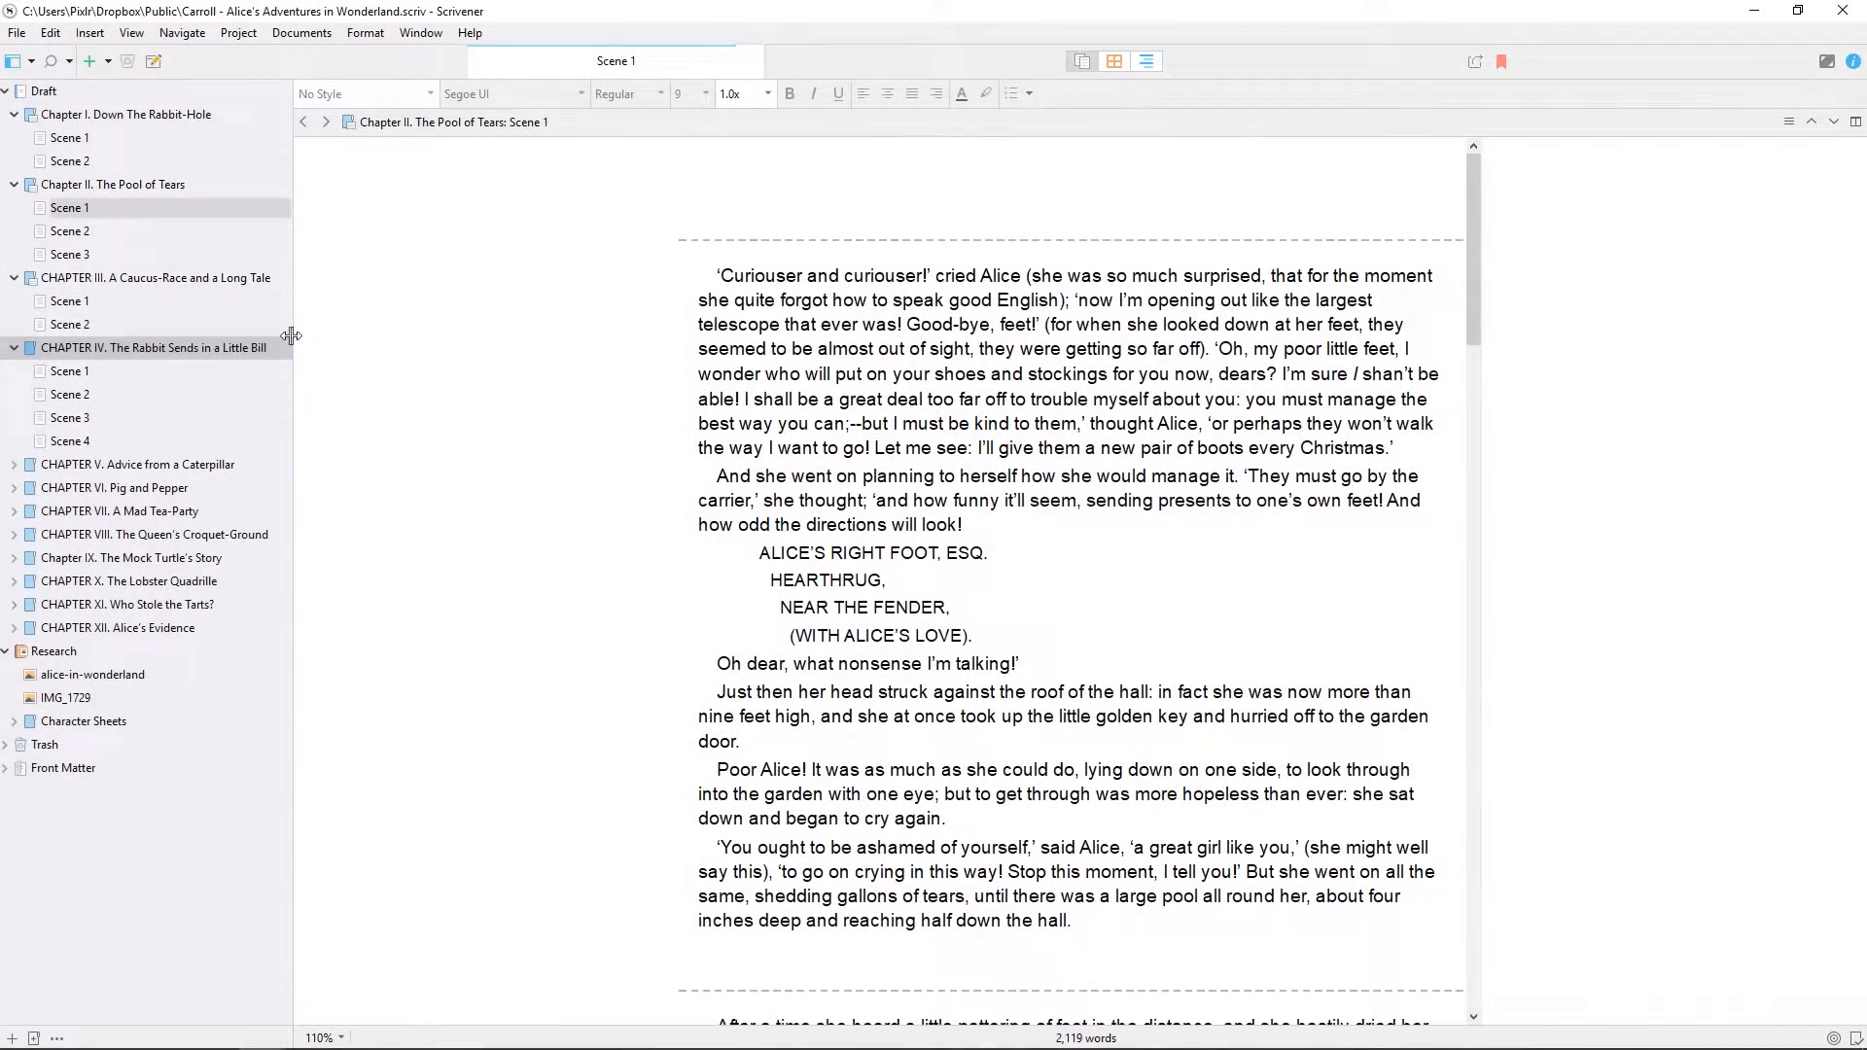
Browse Chapter IV, step back and forward through history to Chapter III, then split the editor.
click(152, 348)
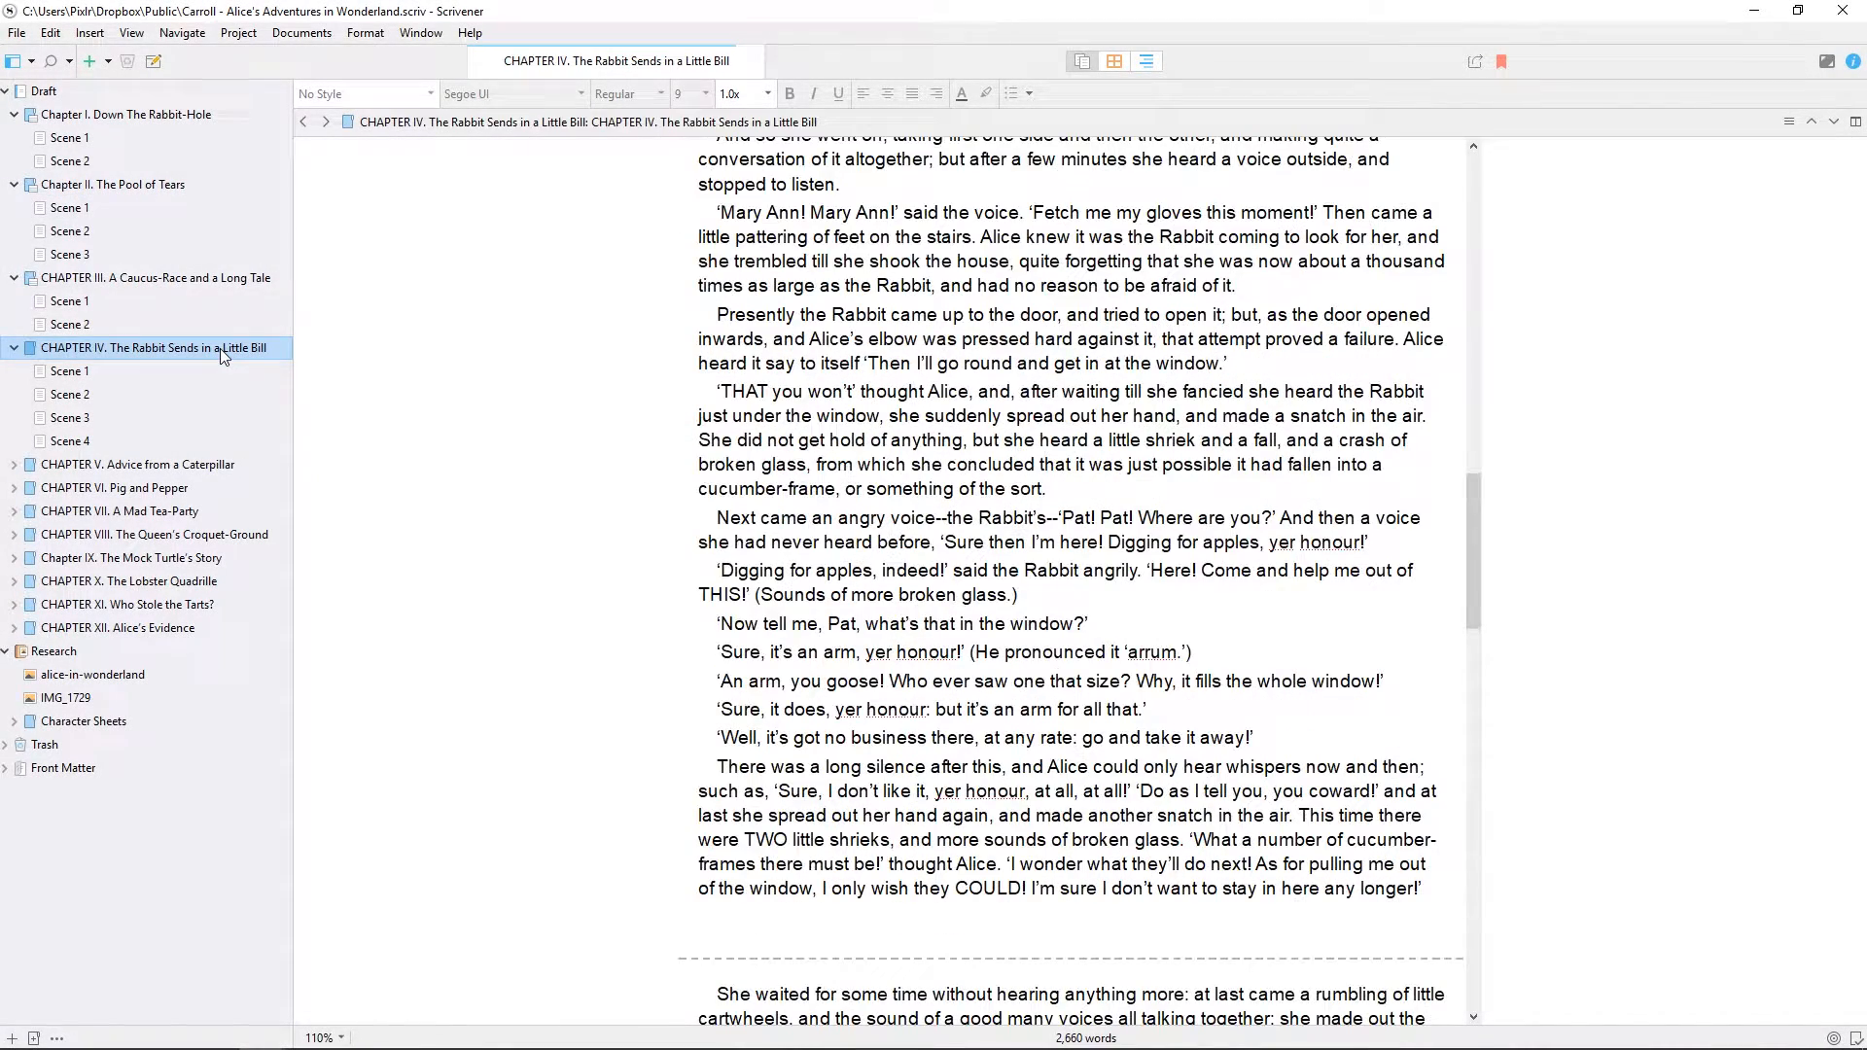
mouse_move(305, 121)
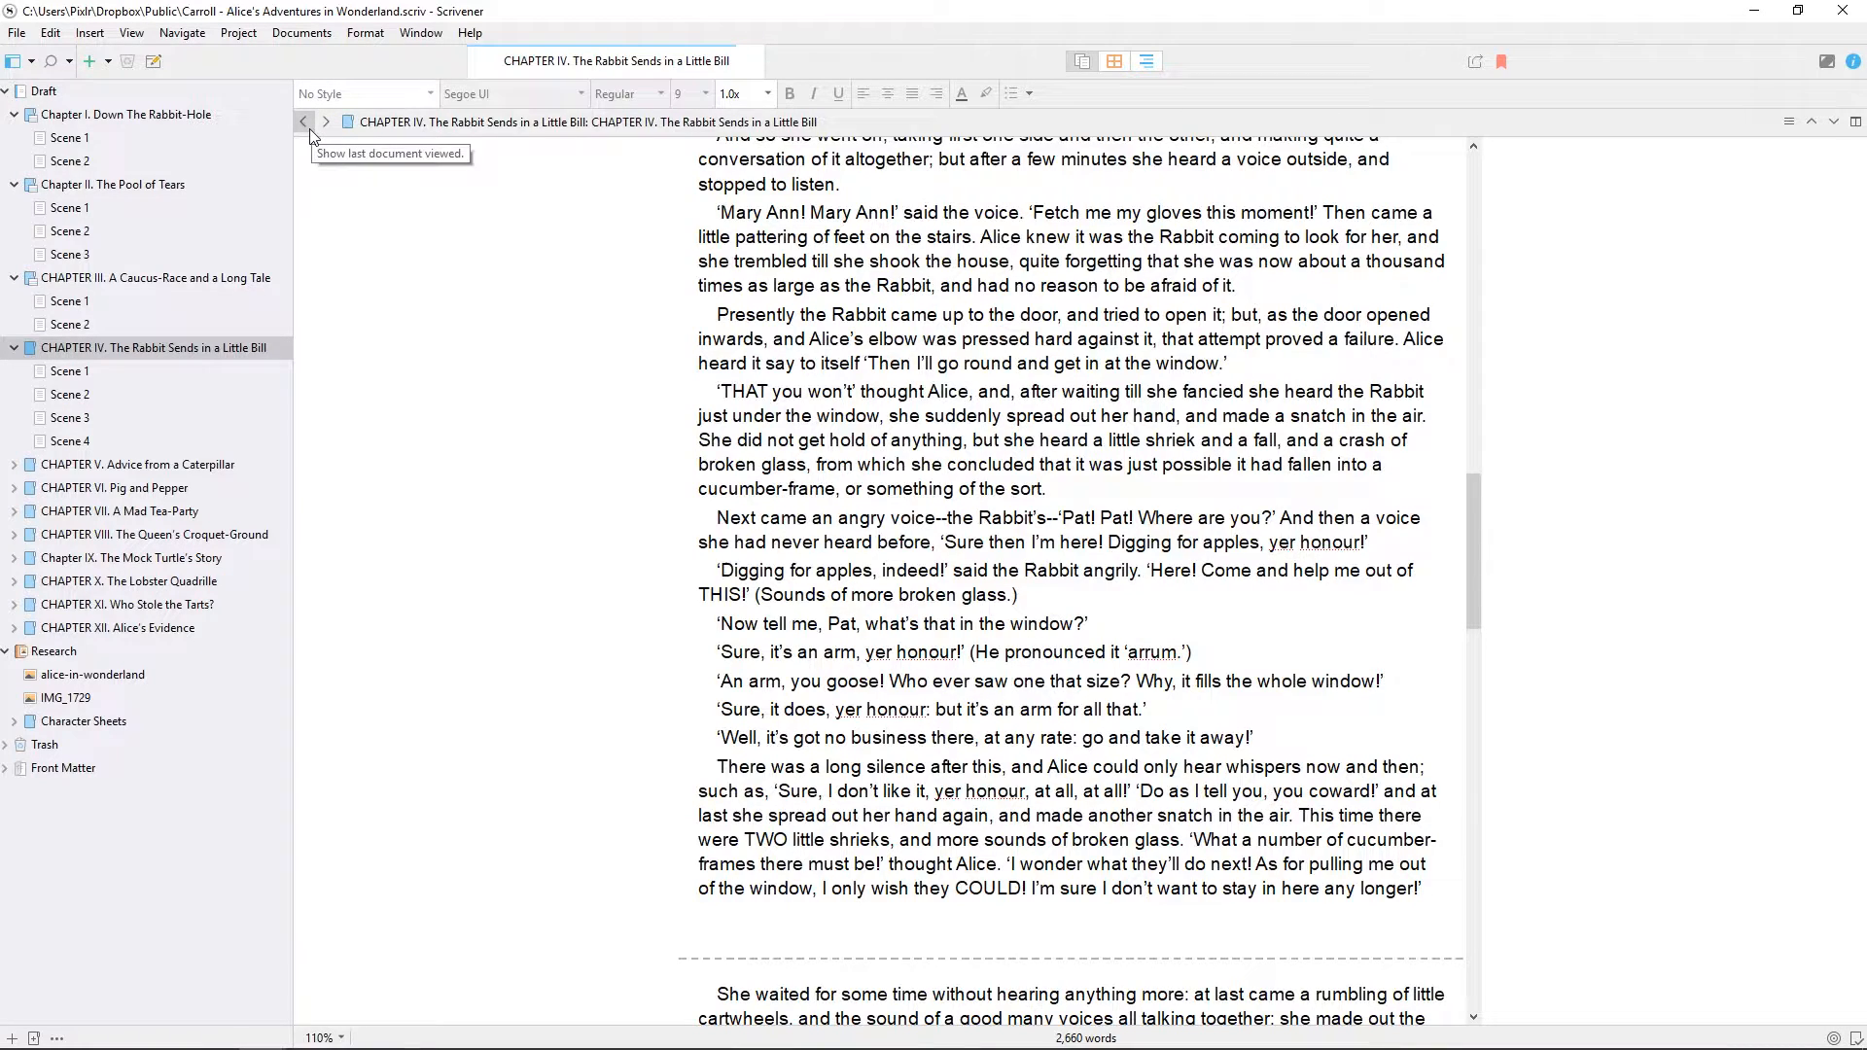
click(303, 121)
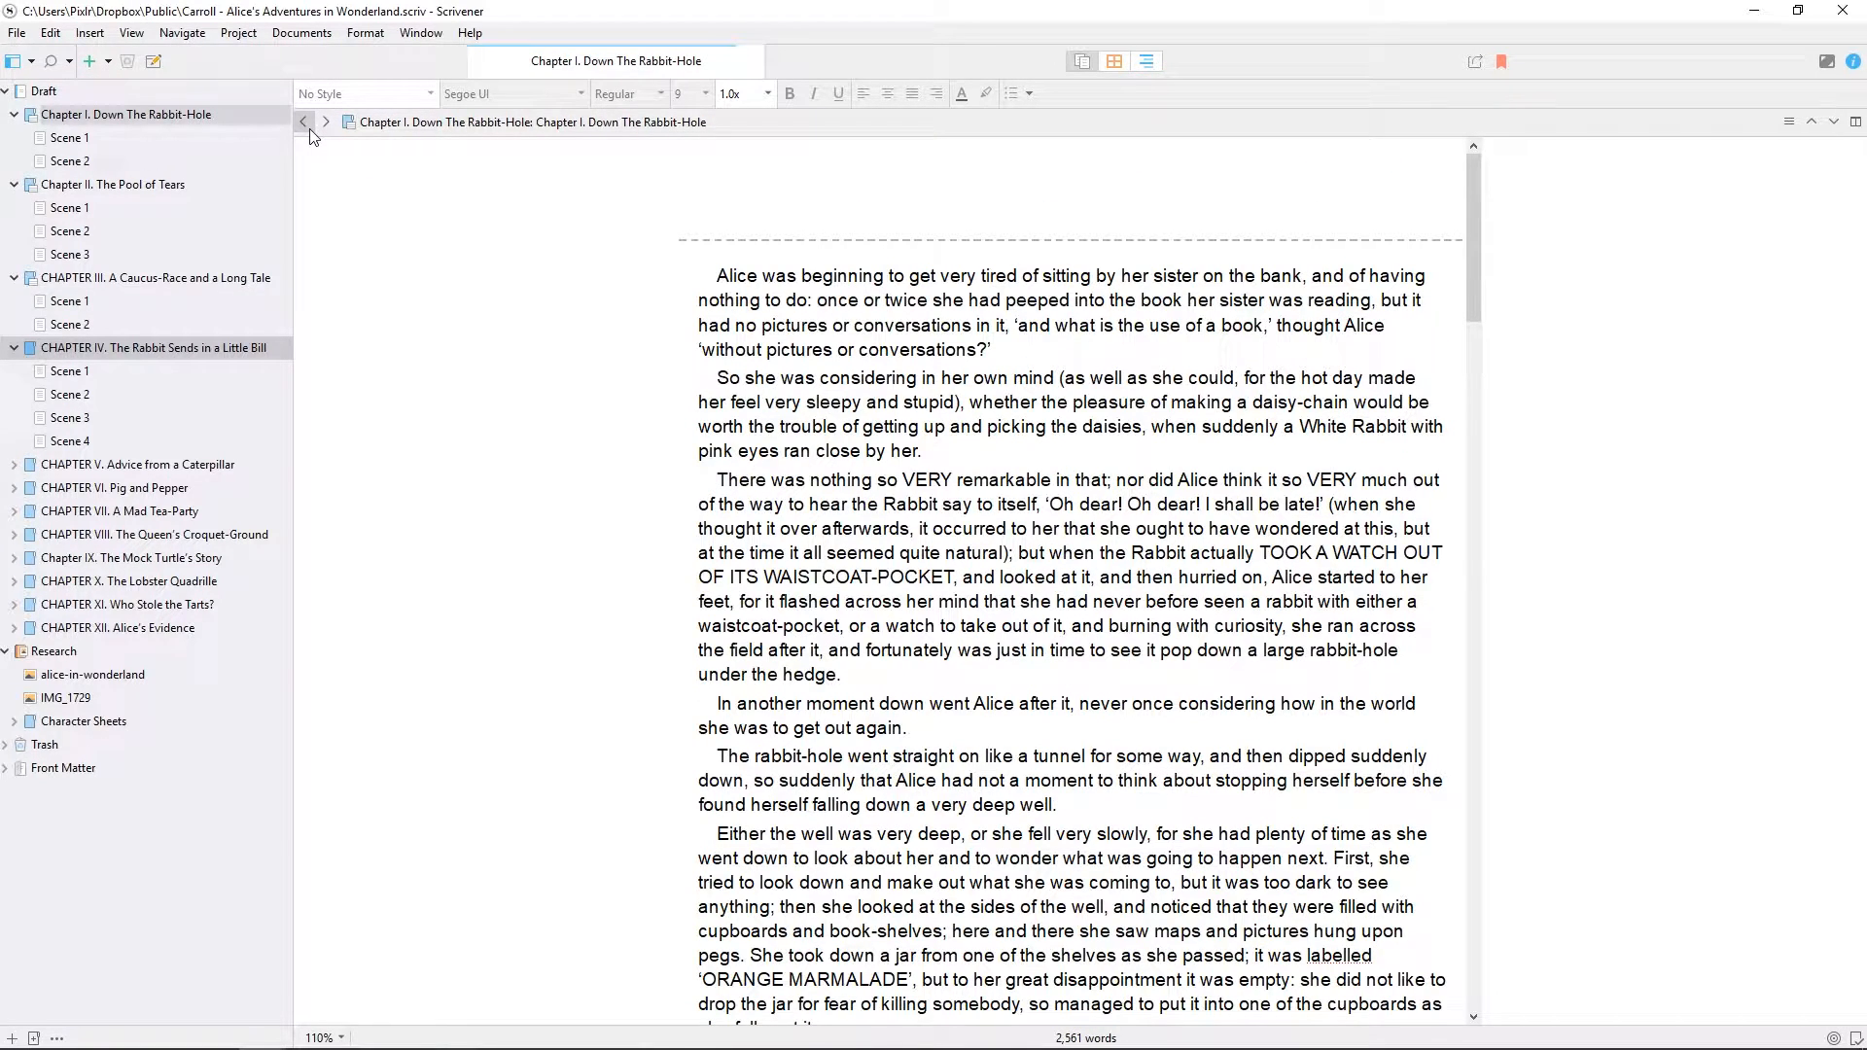
mouse_move(342, 162)
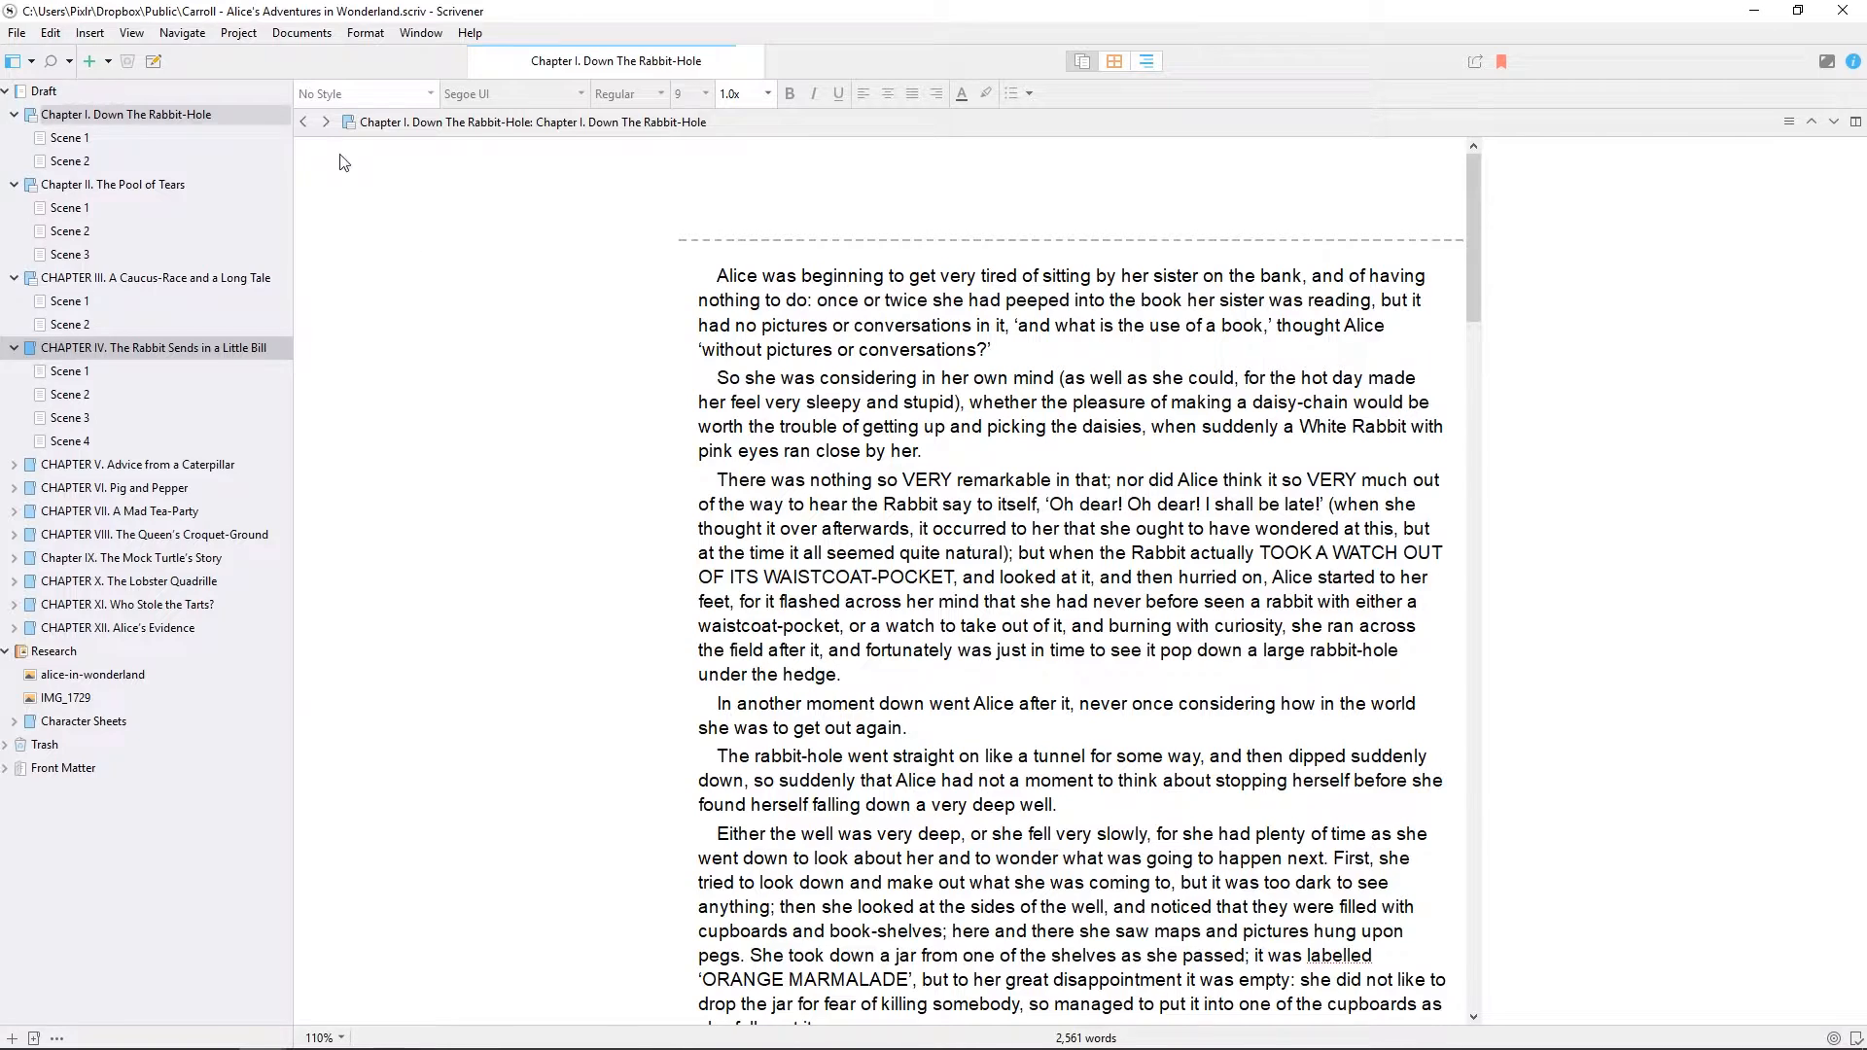
click(325, 121)
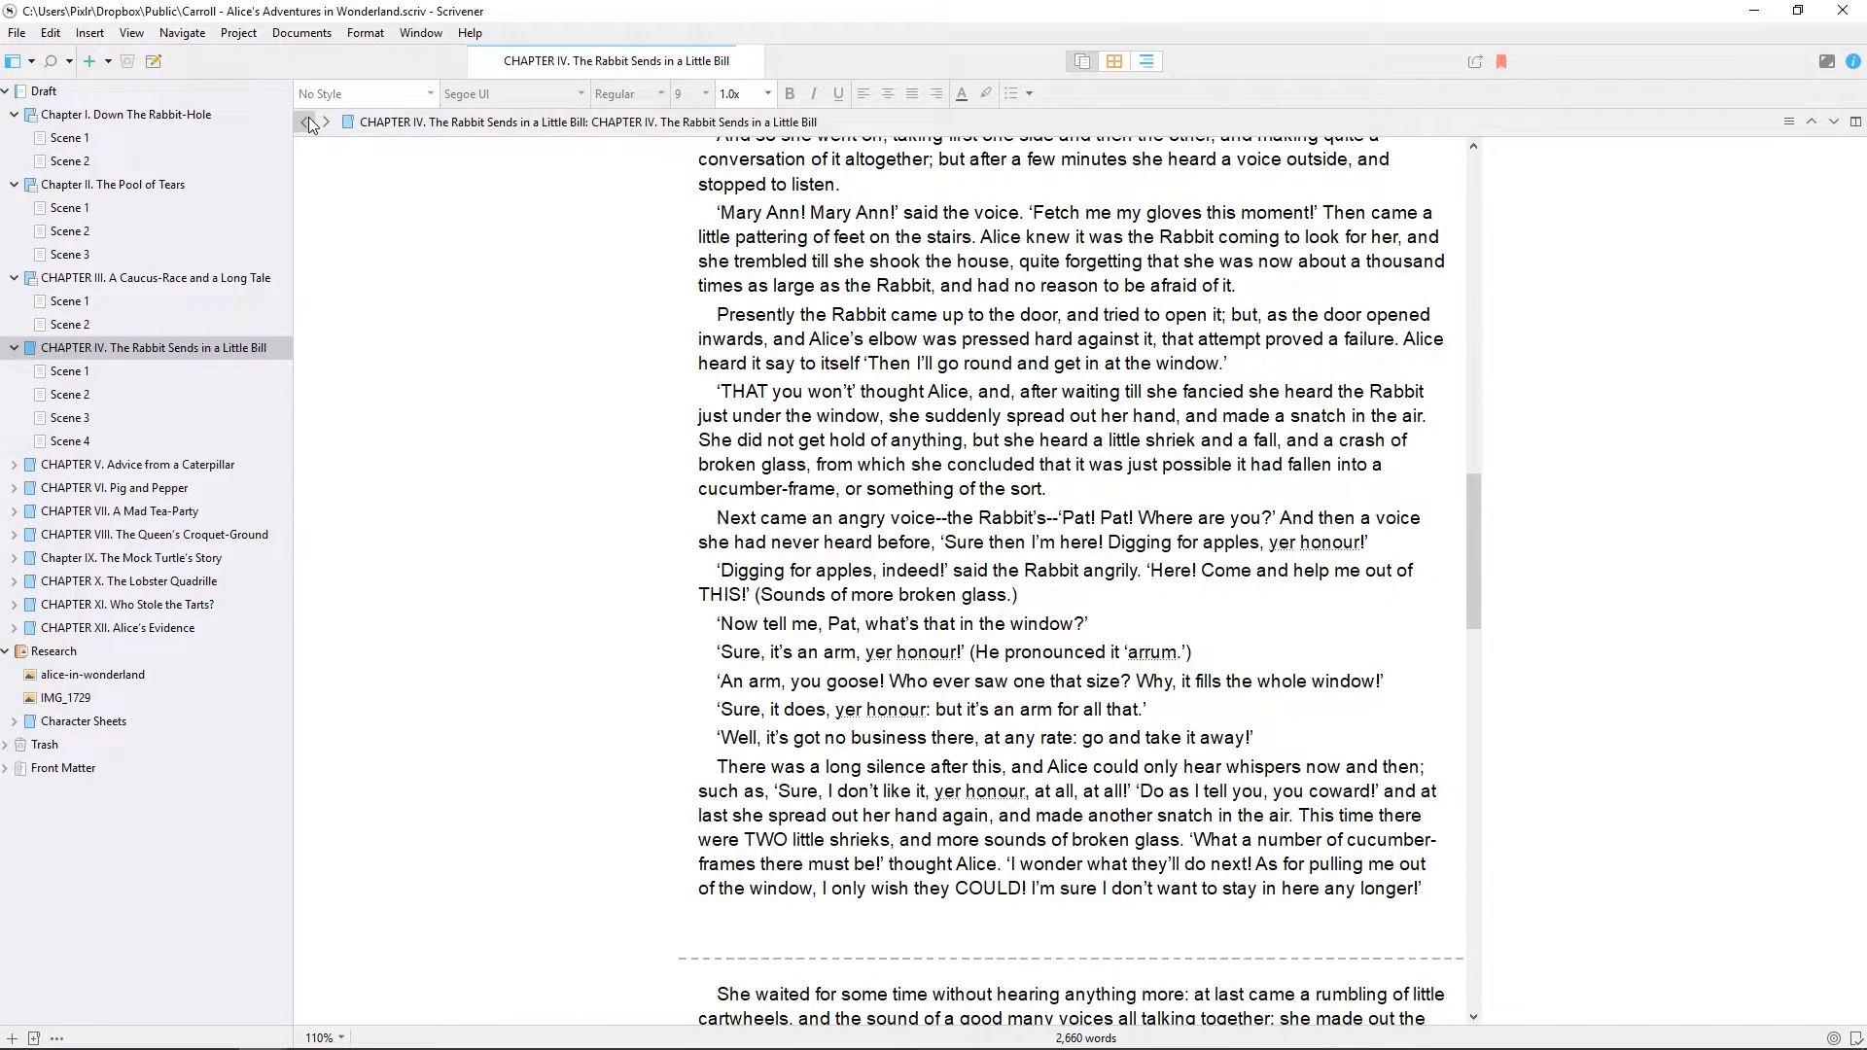
click(304, 120)
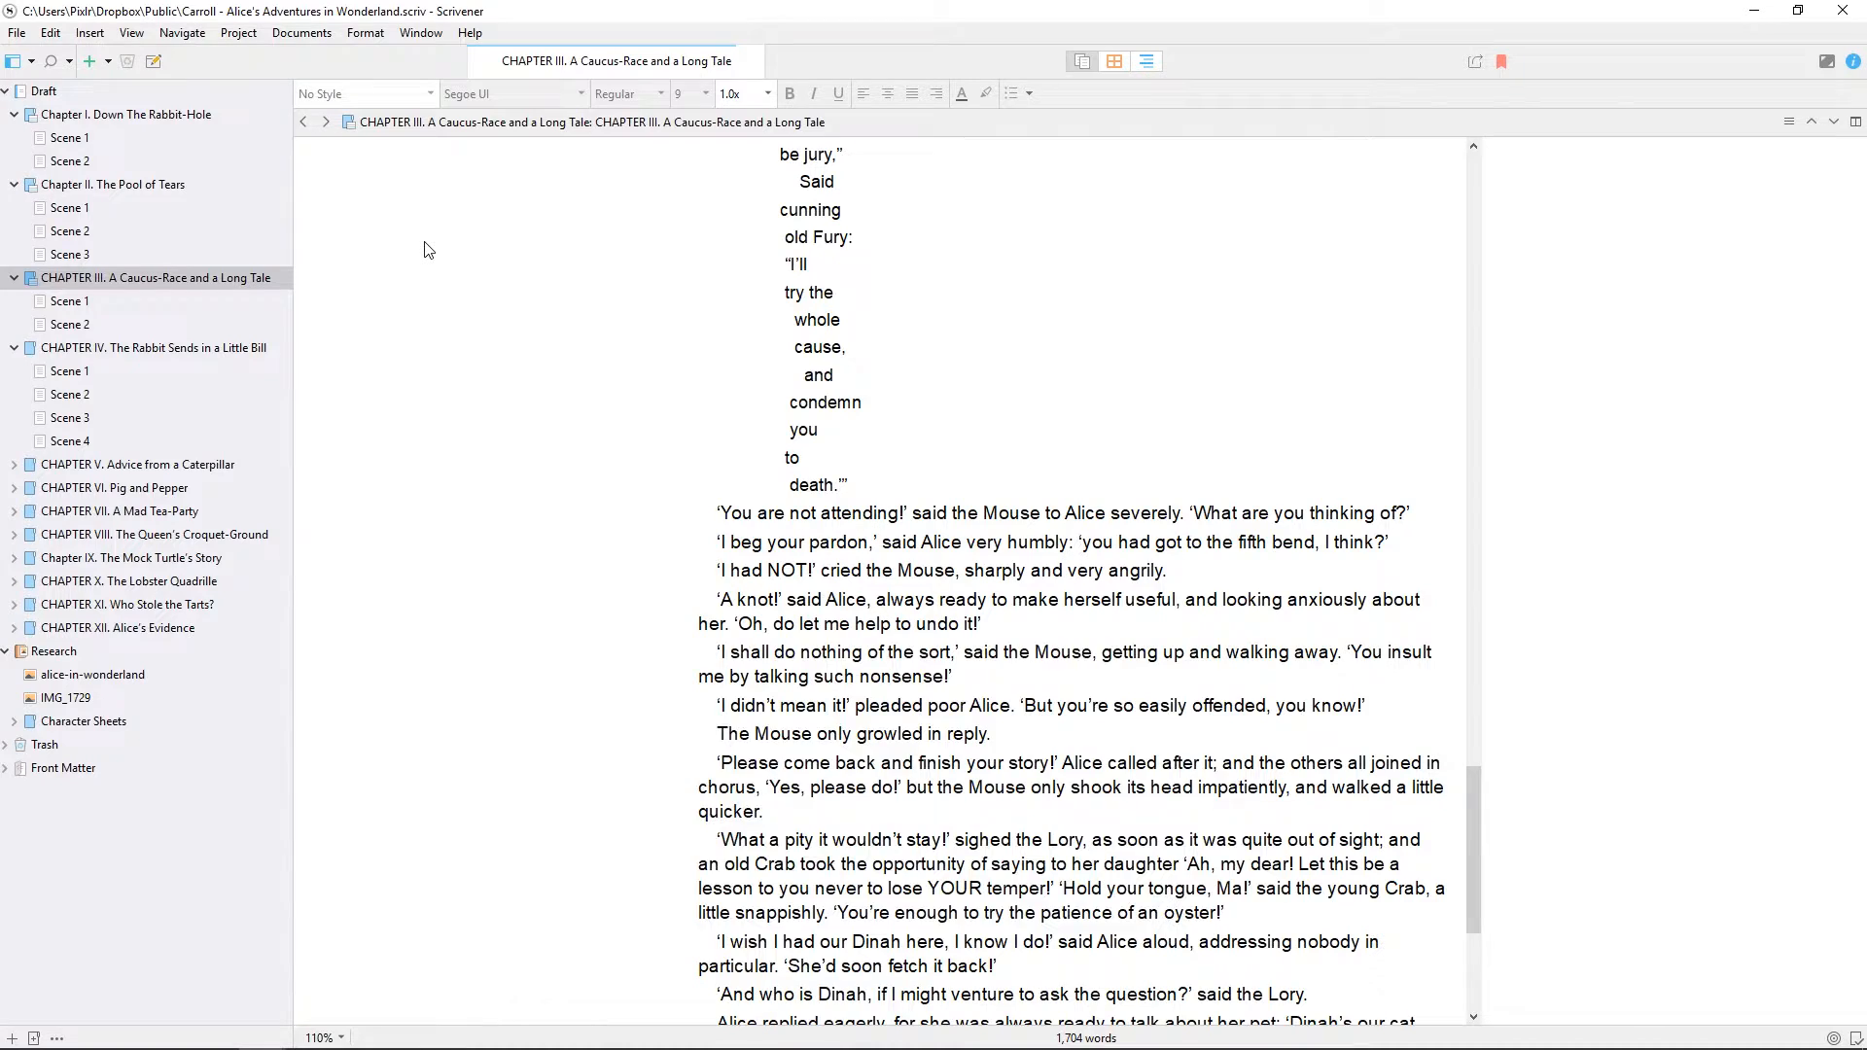
key(ctrl+shift+8)
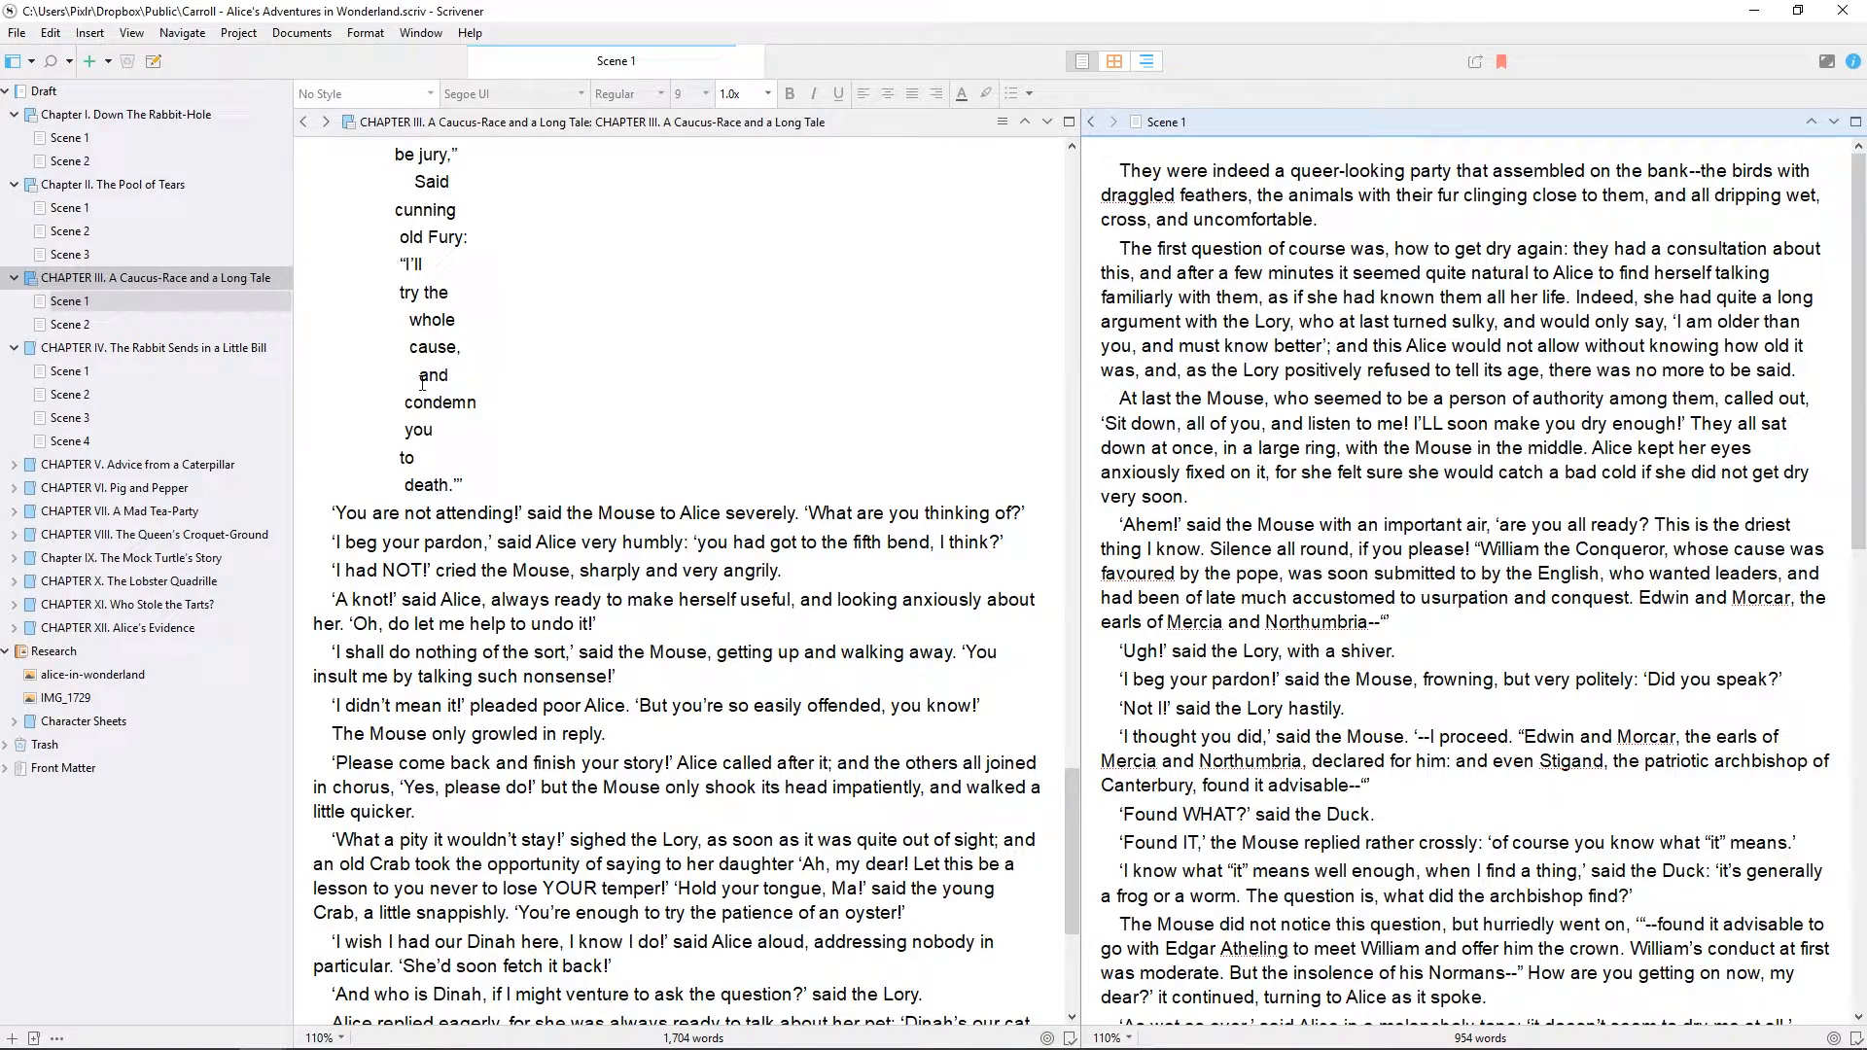
Load Chapter IV's Scene 1 and then Scene 2 into the right editor from the Binder.
click(74, 325)
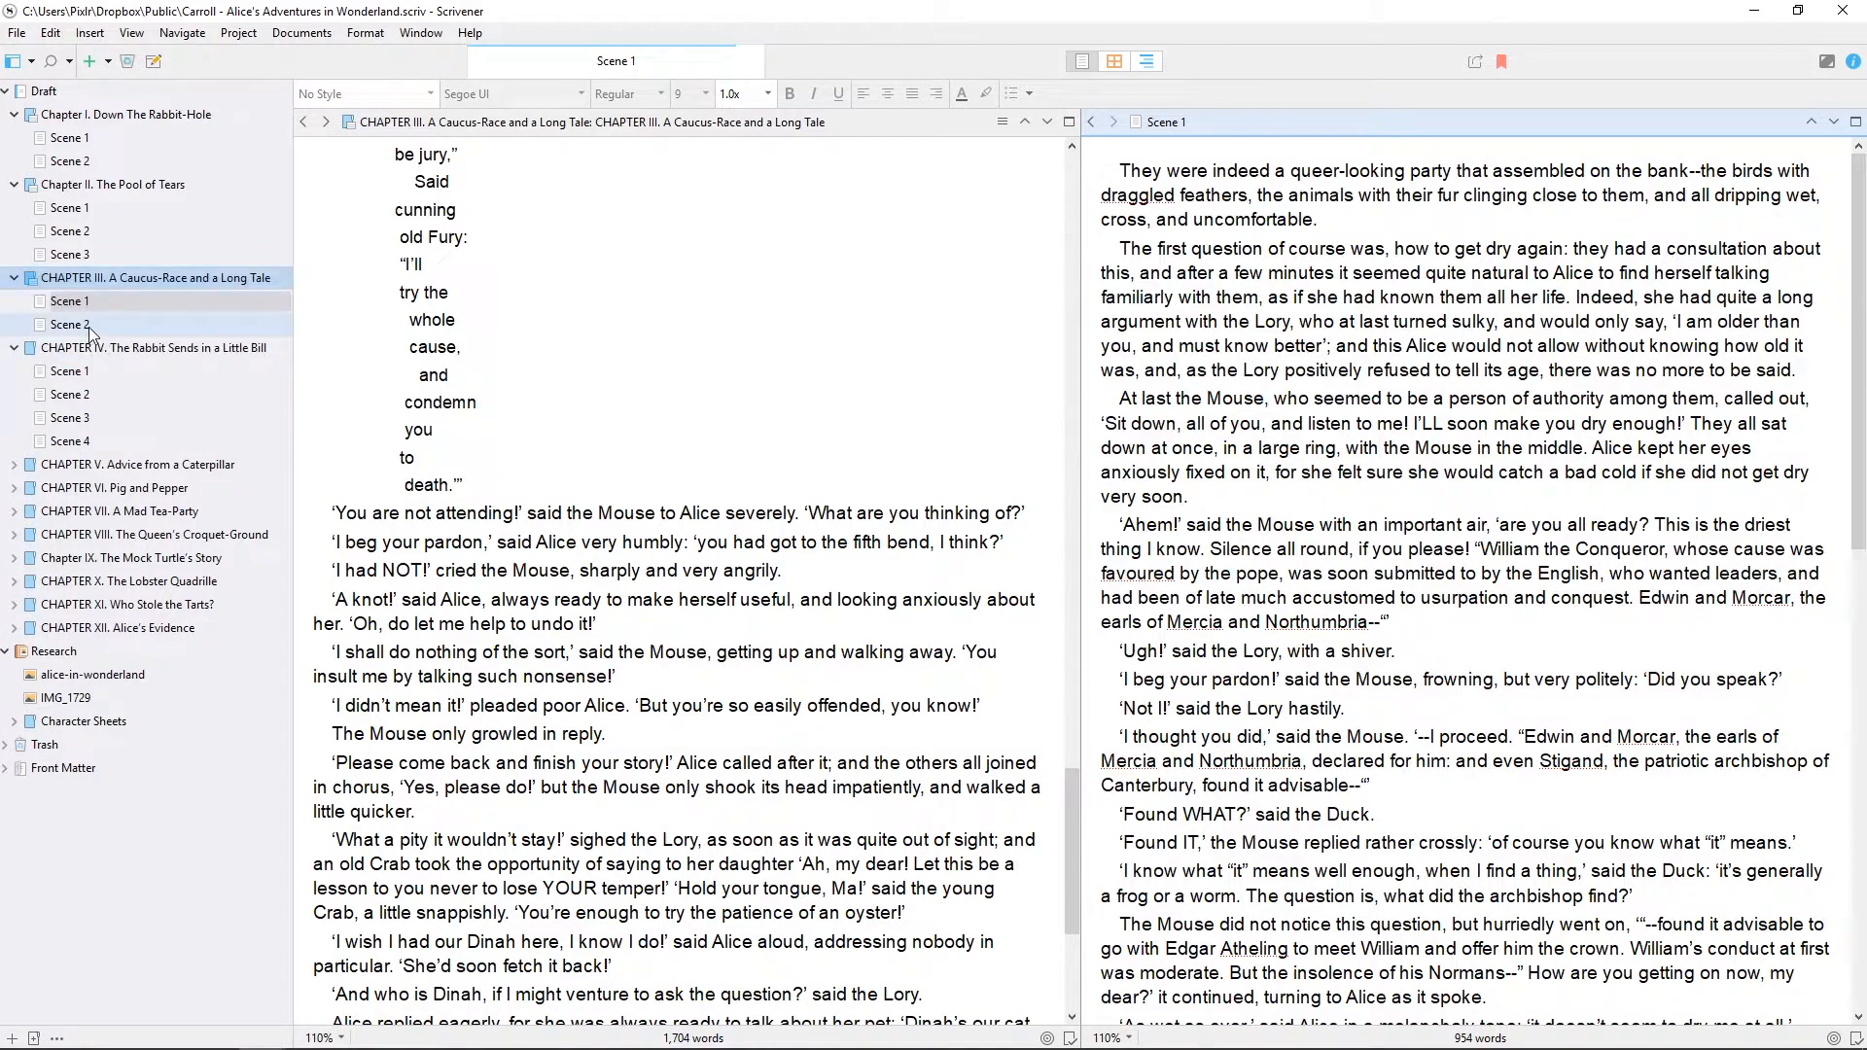
click(70, 372)
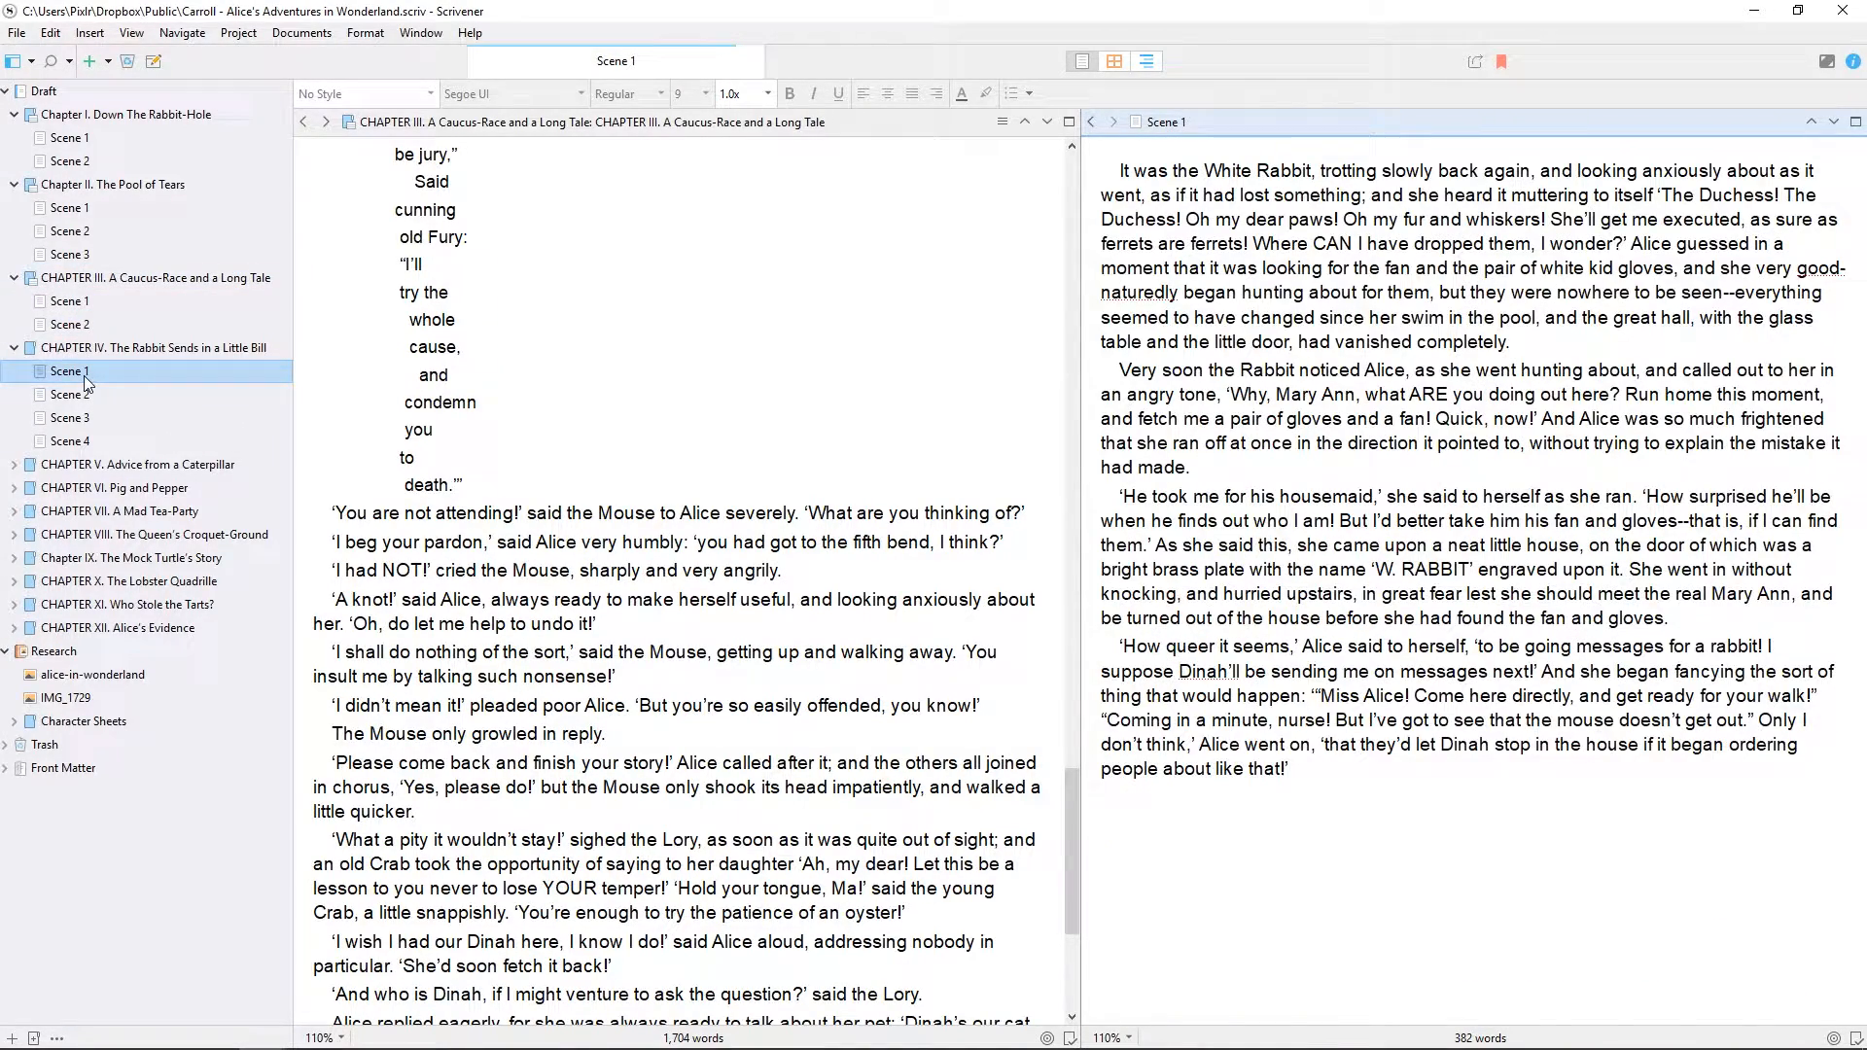
click(70, 395)
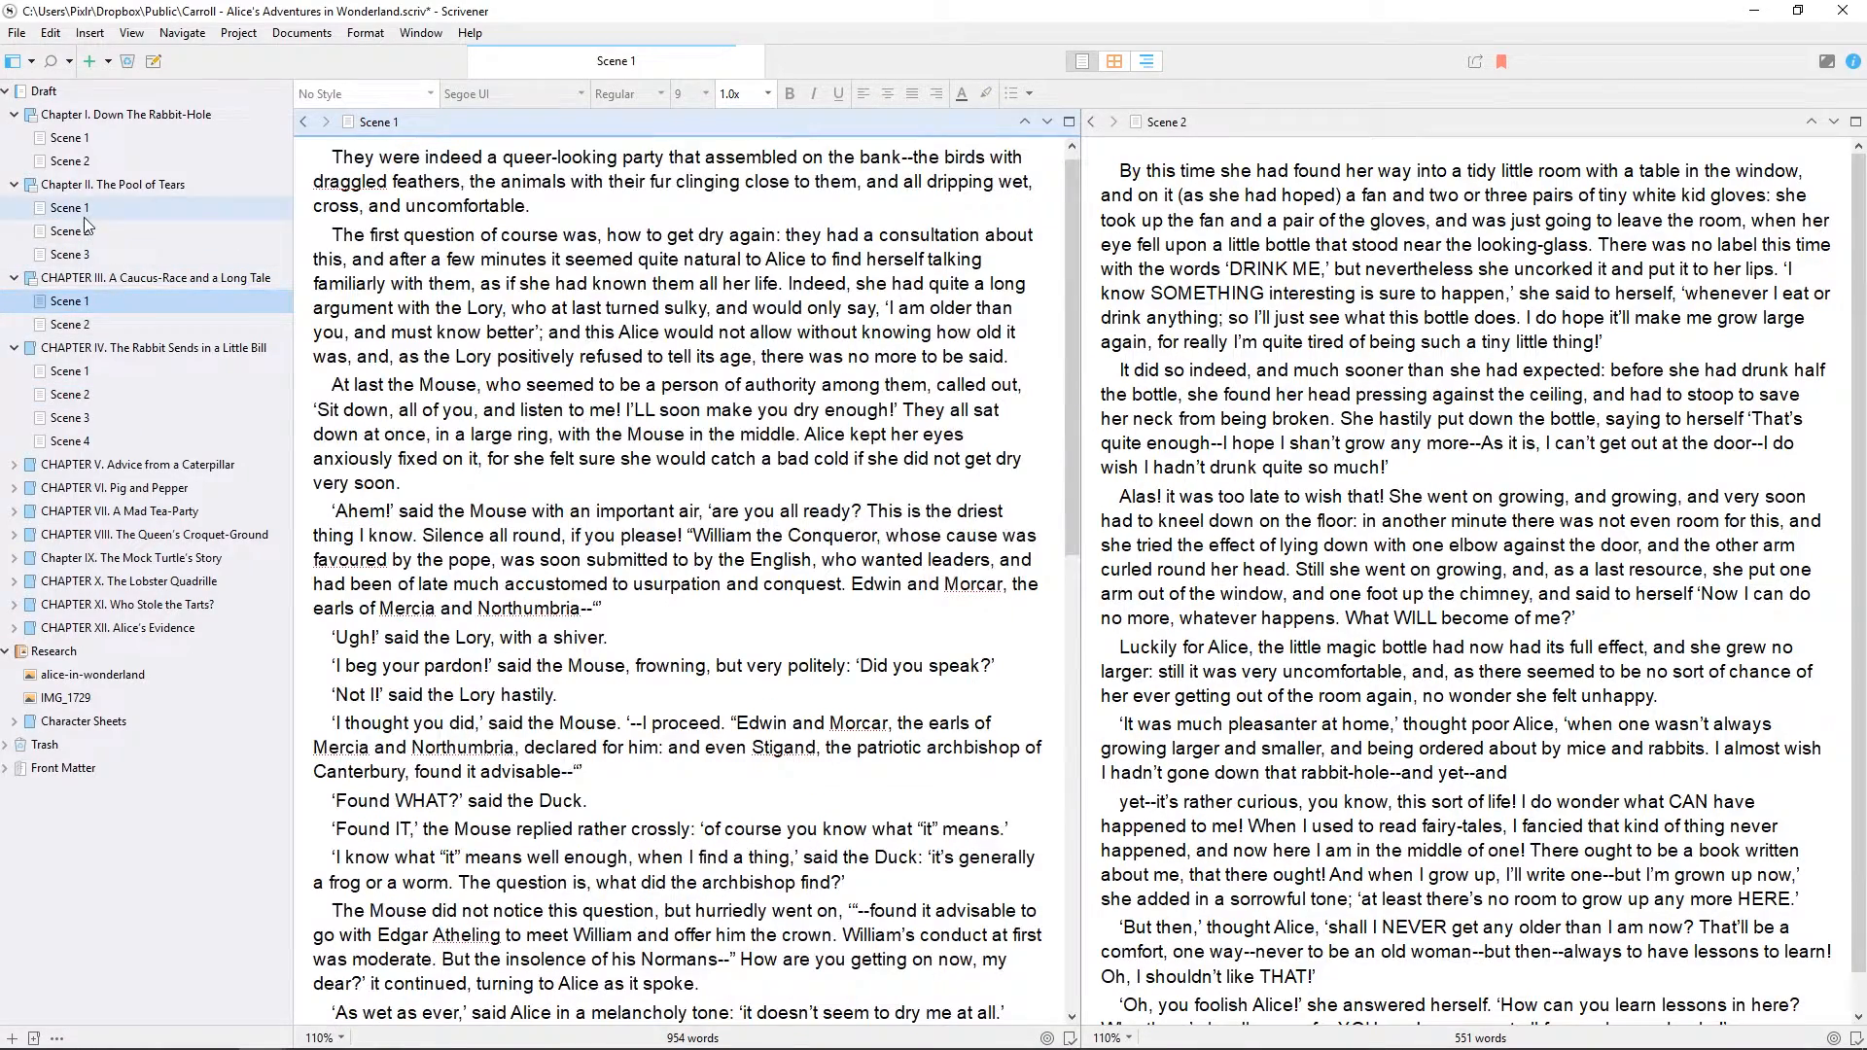
Show Chapter II's Scene 2 then Scene 1 in the left editor and move focus across.
click(72, 231)
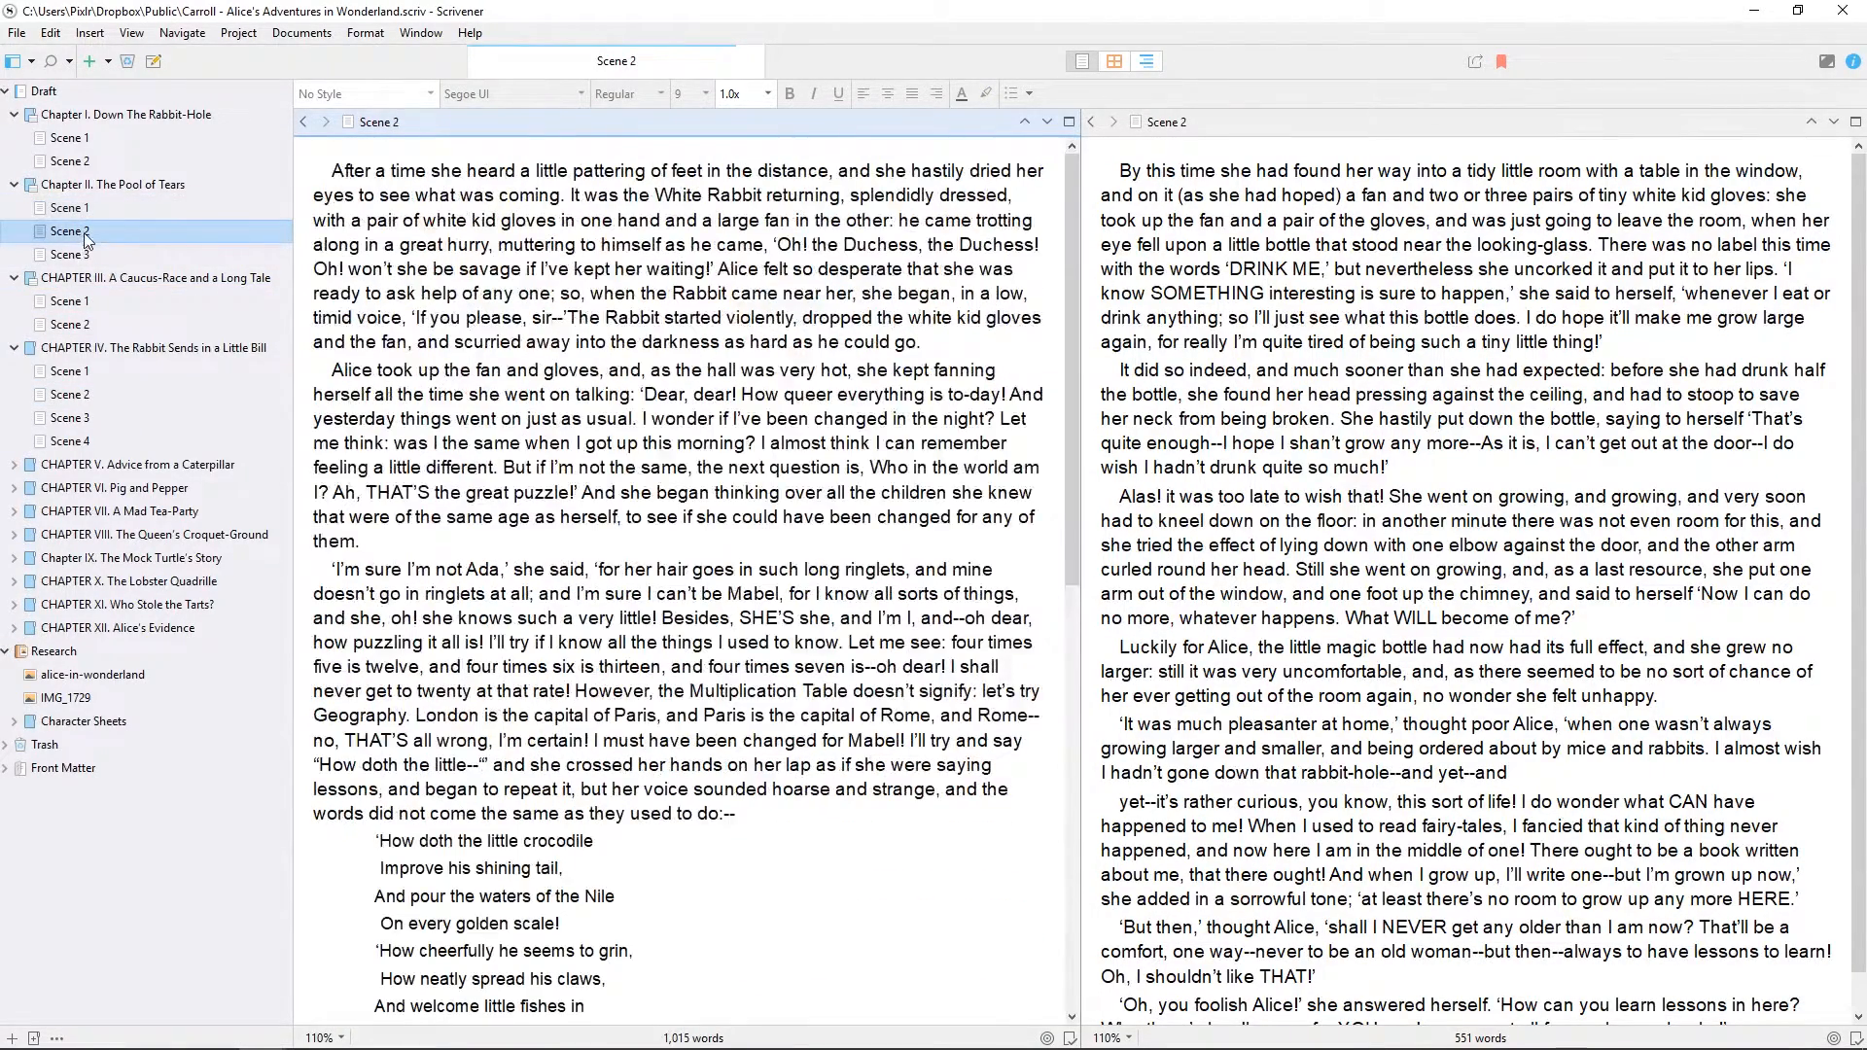
click(72, 208)
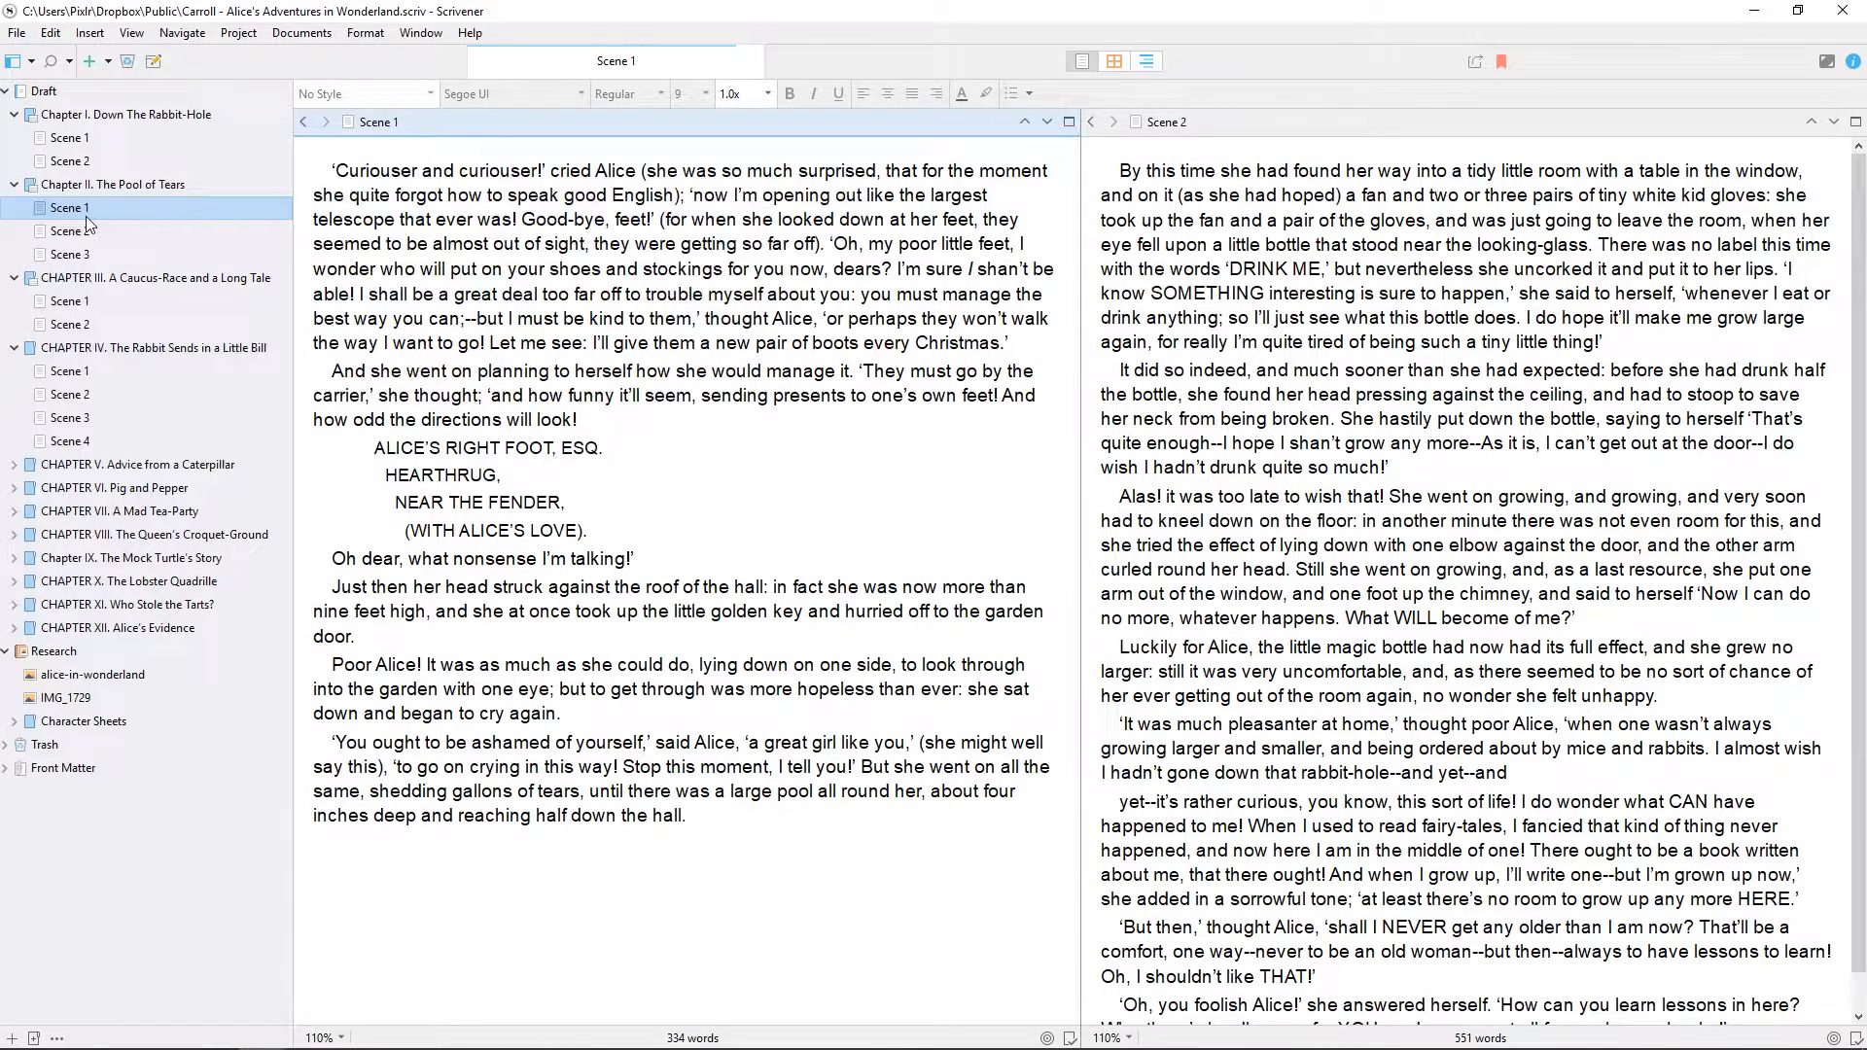
key(ctrl+tab)
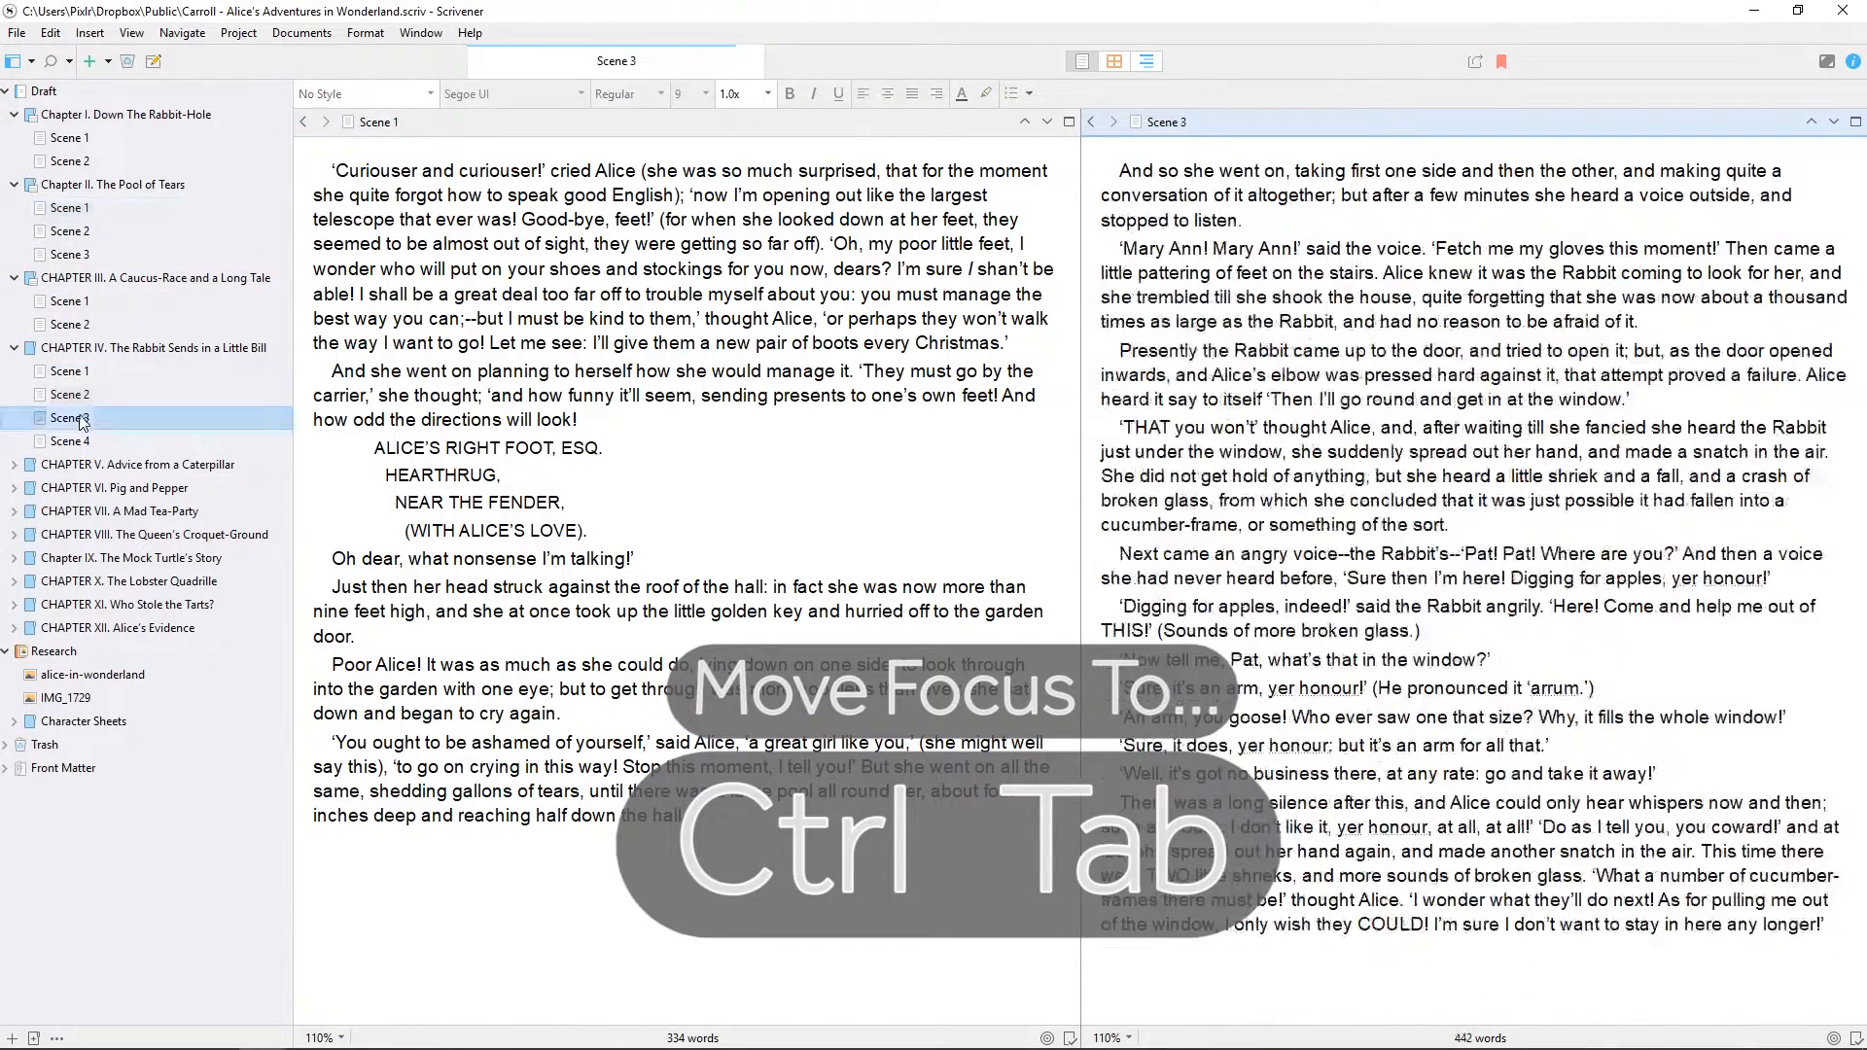
Return focus, then load Chapter III's Scene 1 and finally Chapter II's Scene 1 on the left.
key(ctrl+tab)
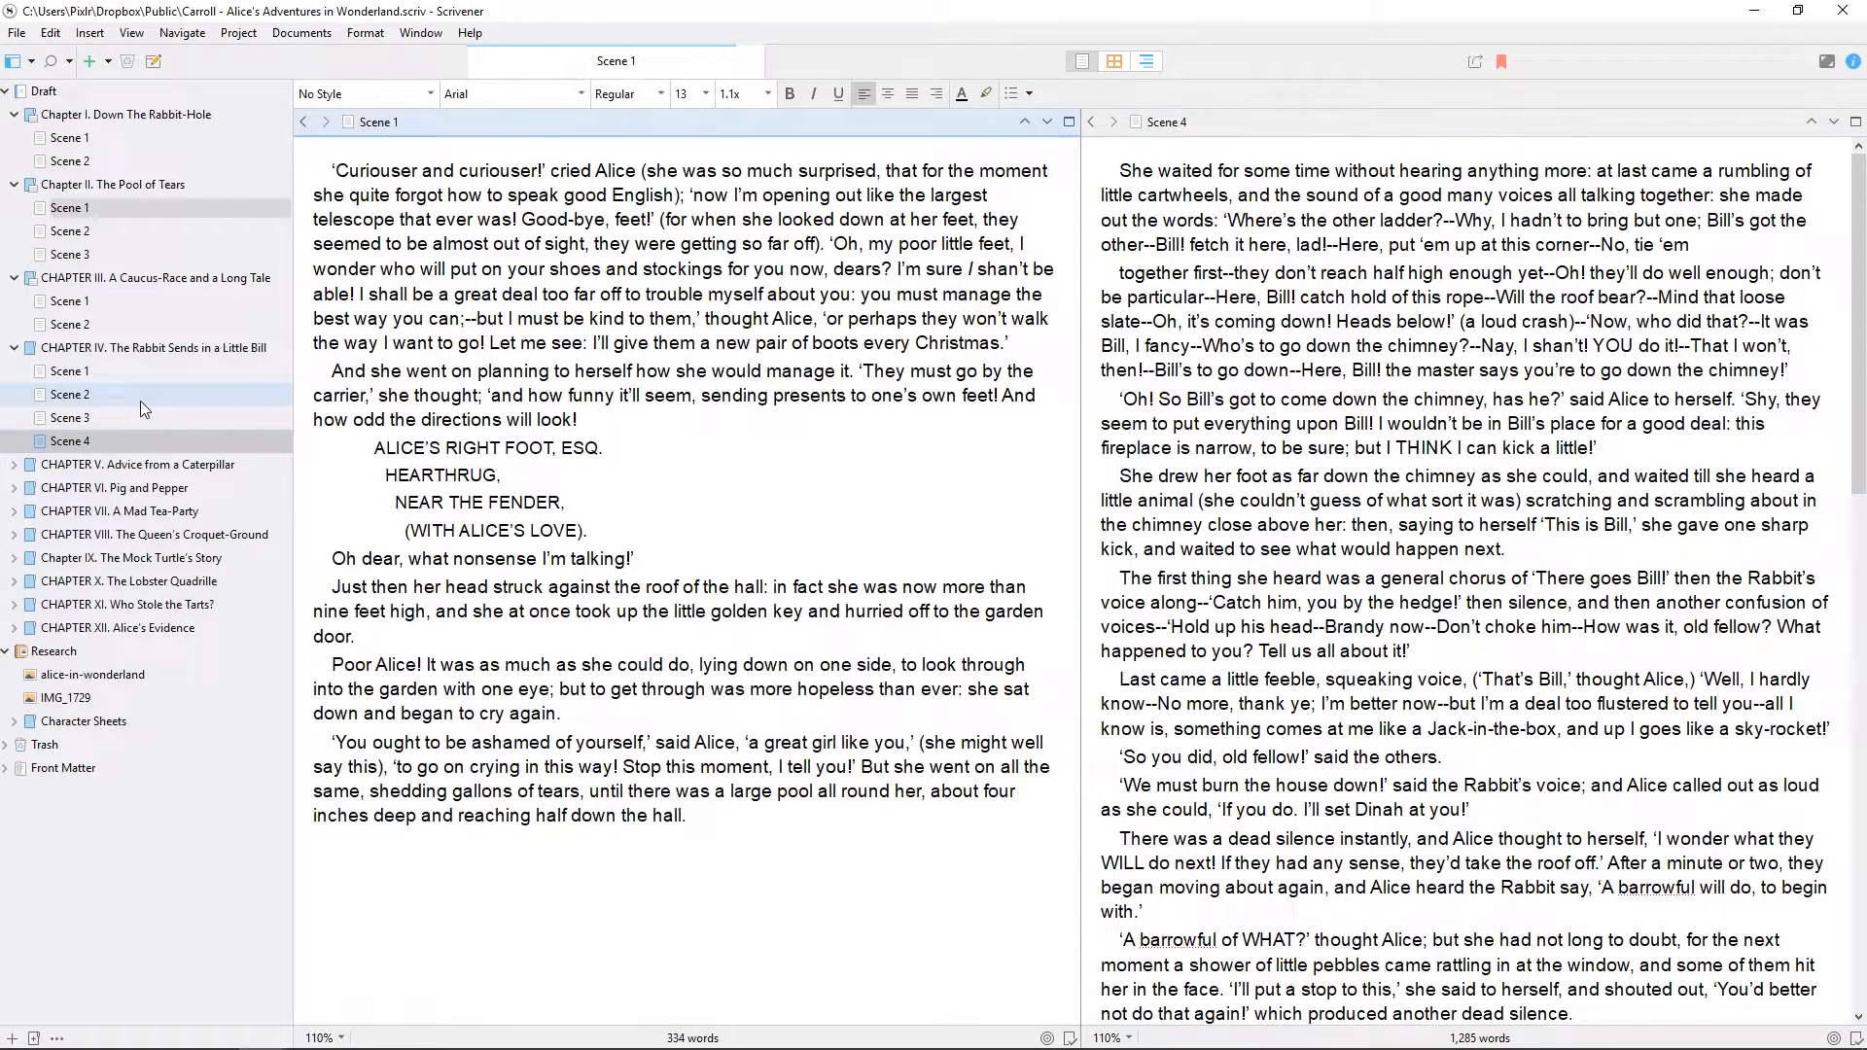
click(70, 302)
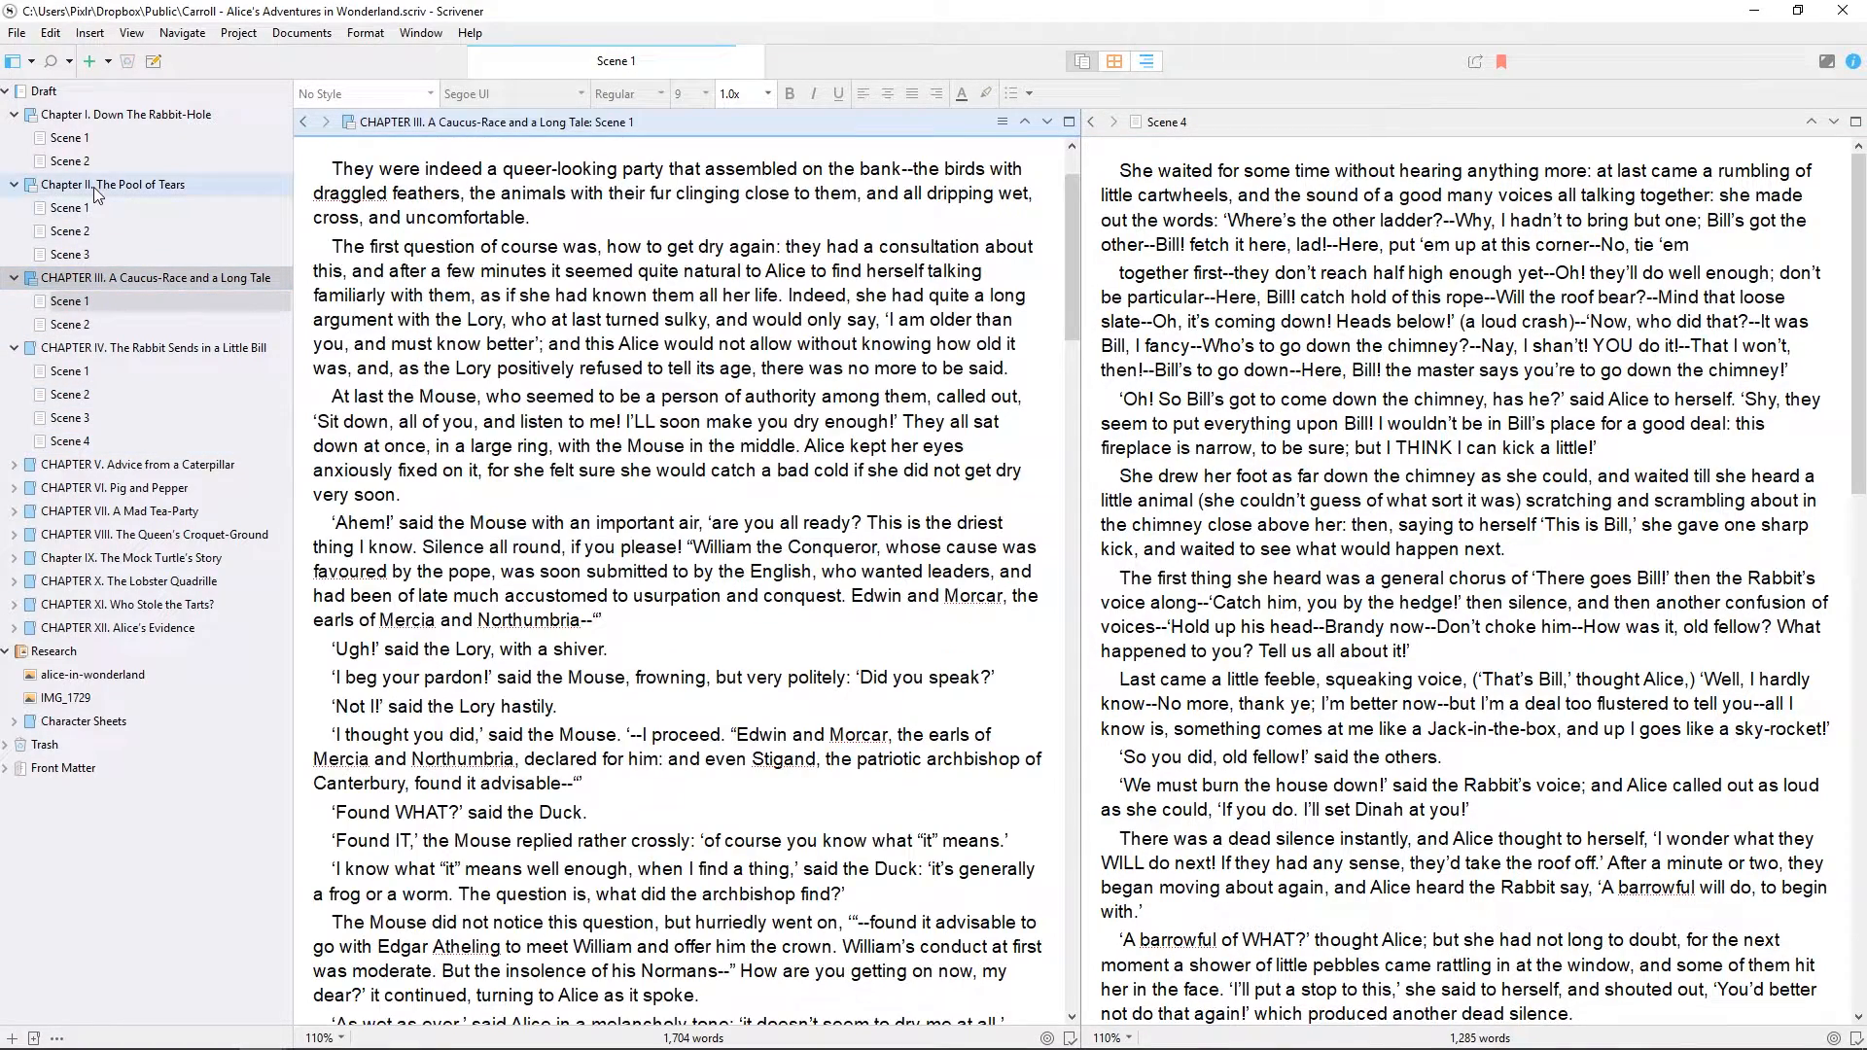
click(72, 208)
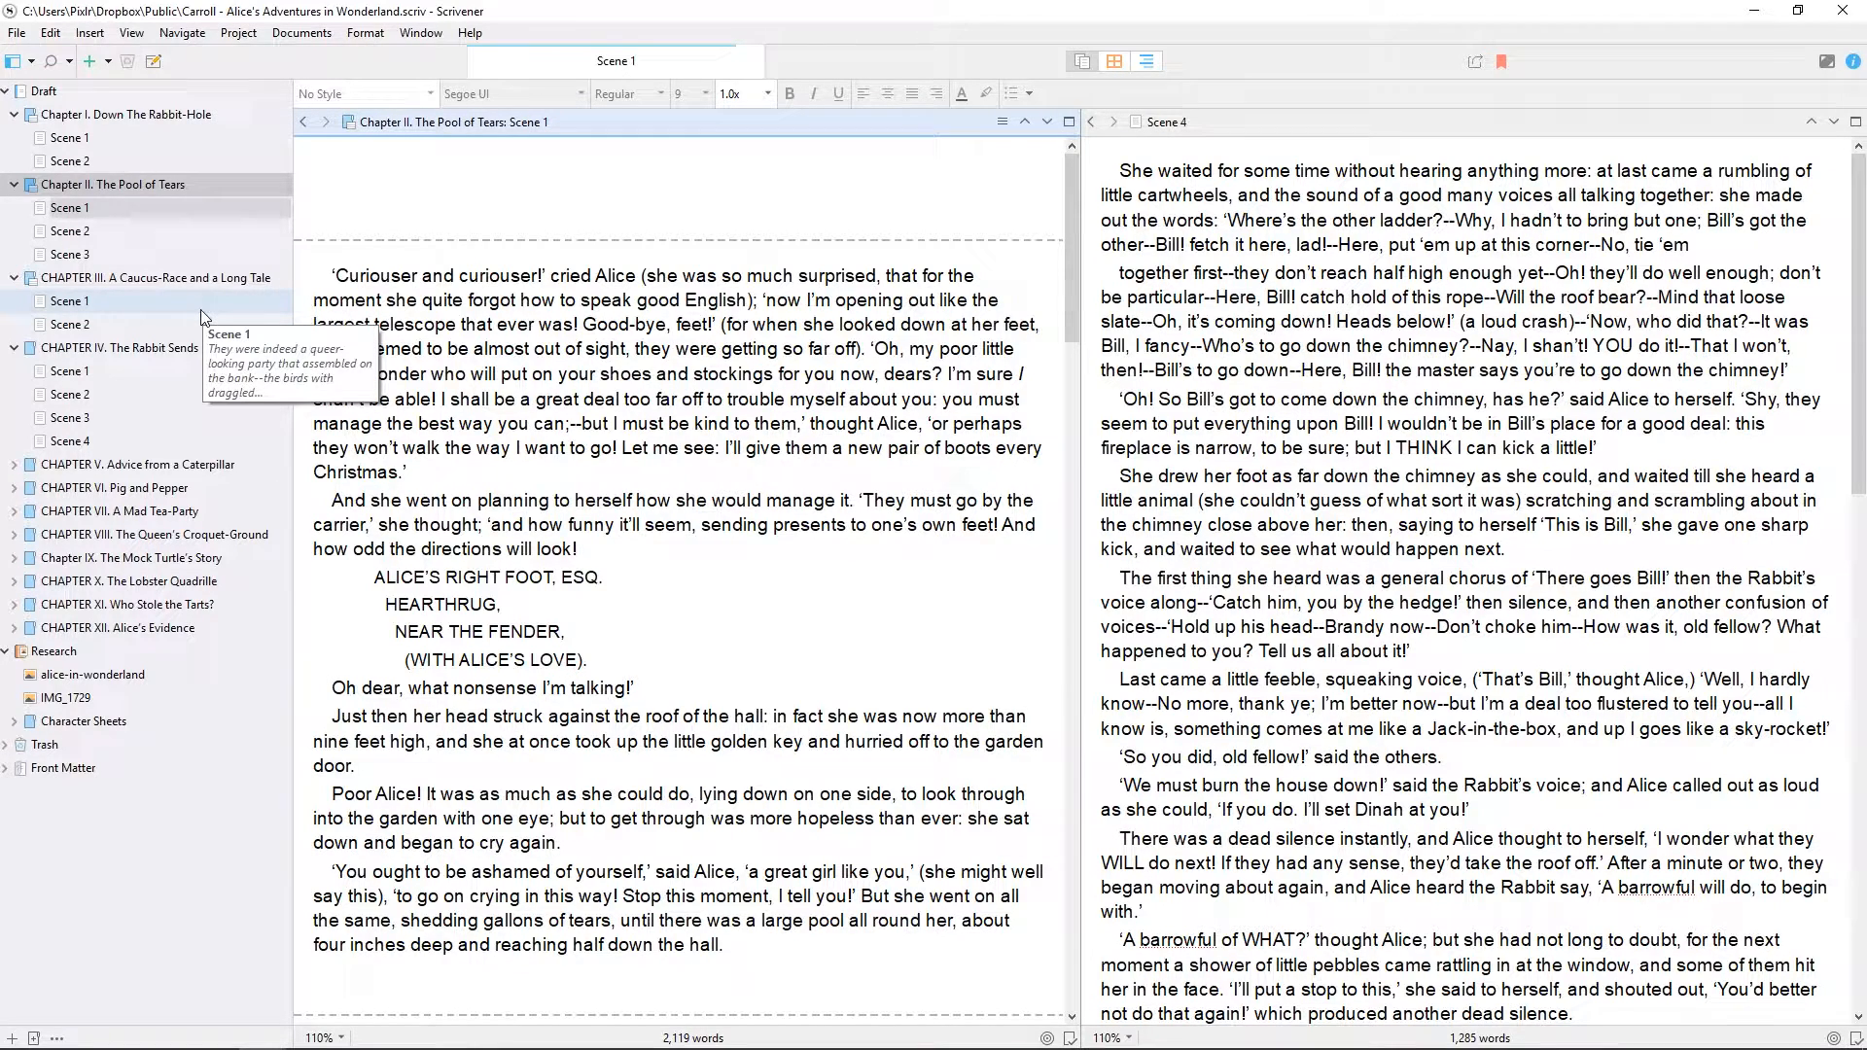
Set Binder Selection Affects to Other Editor so scenes open on the right.
click(180, 33)
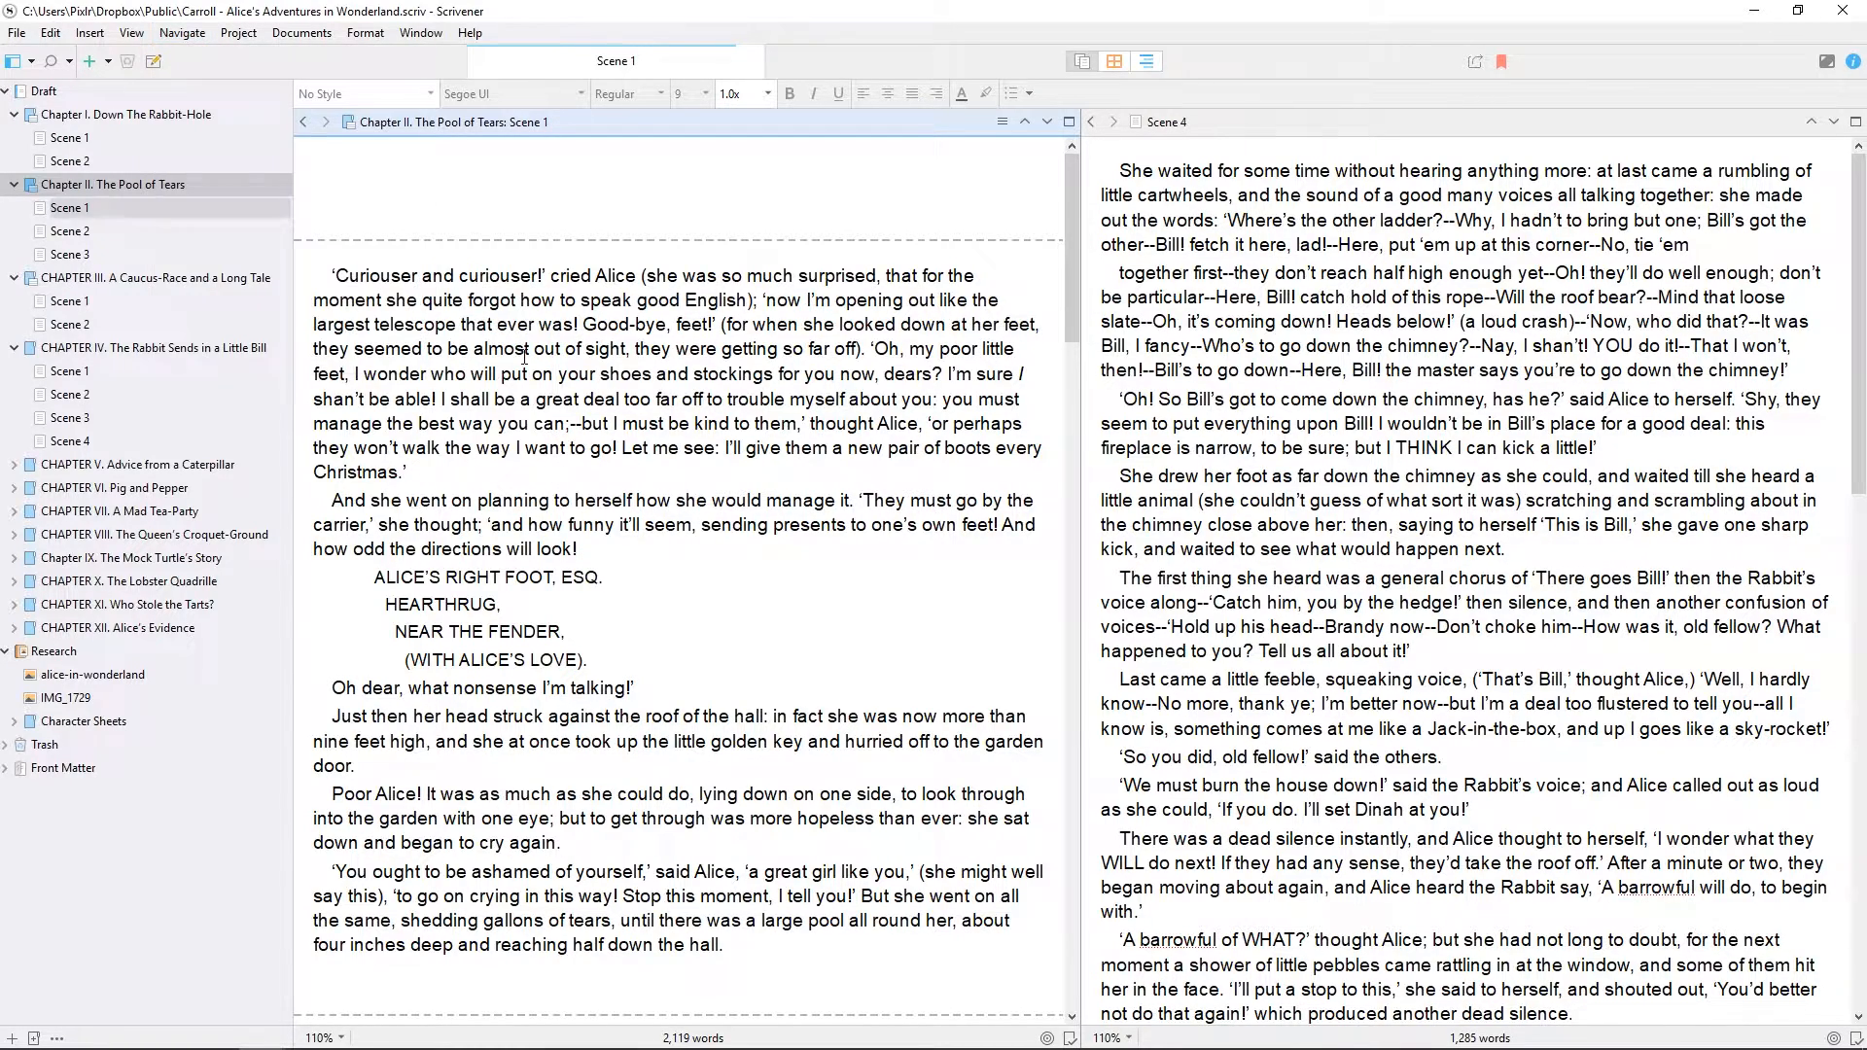
click(72, 395)
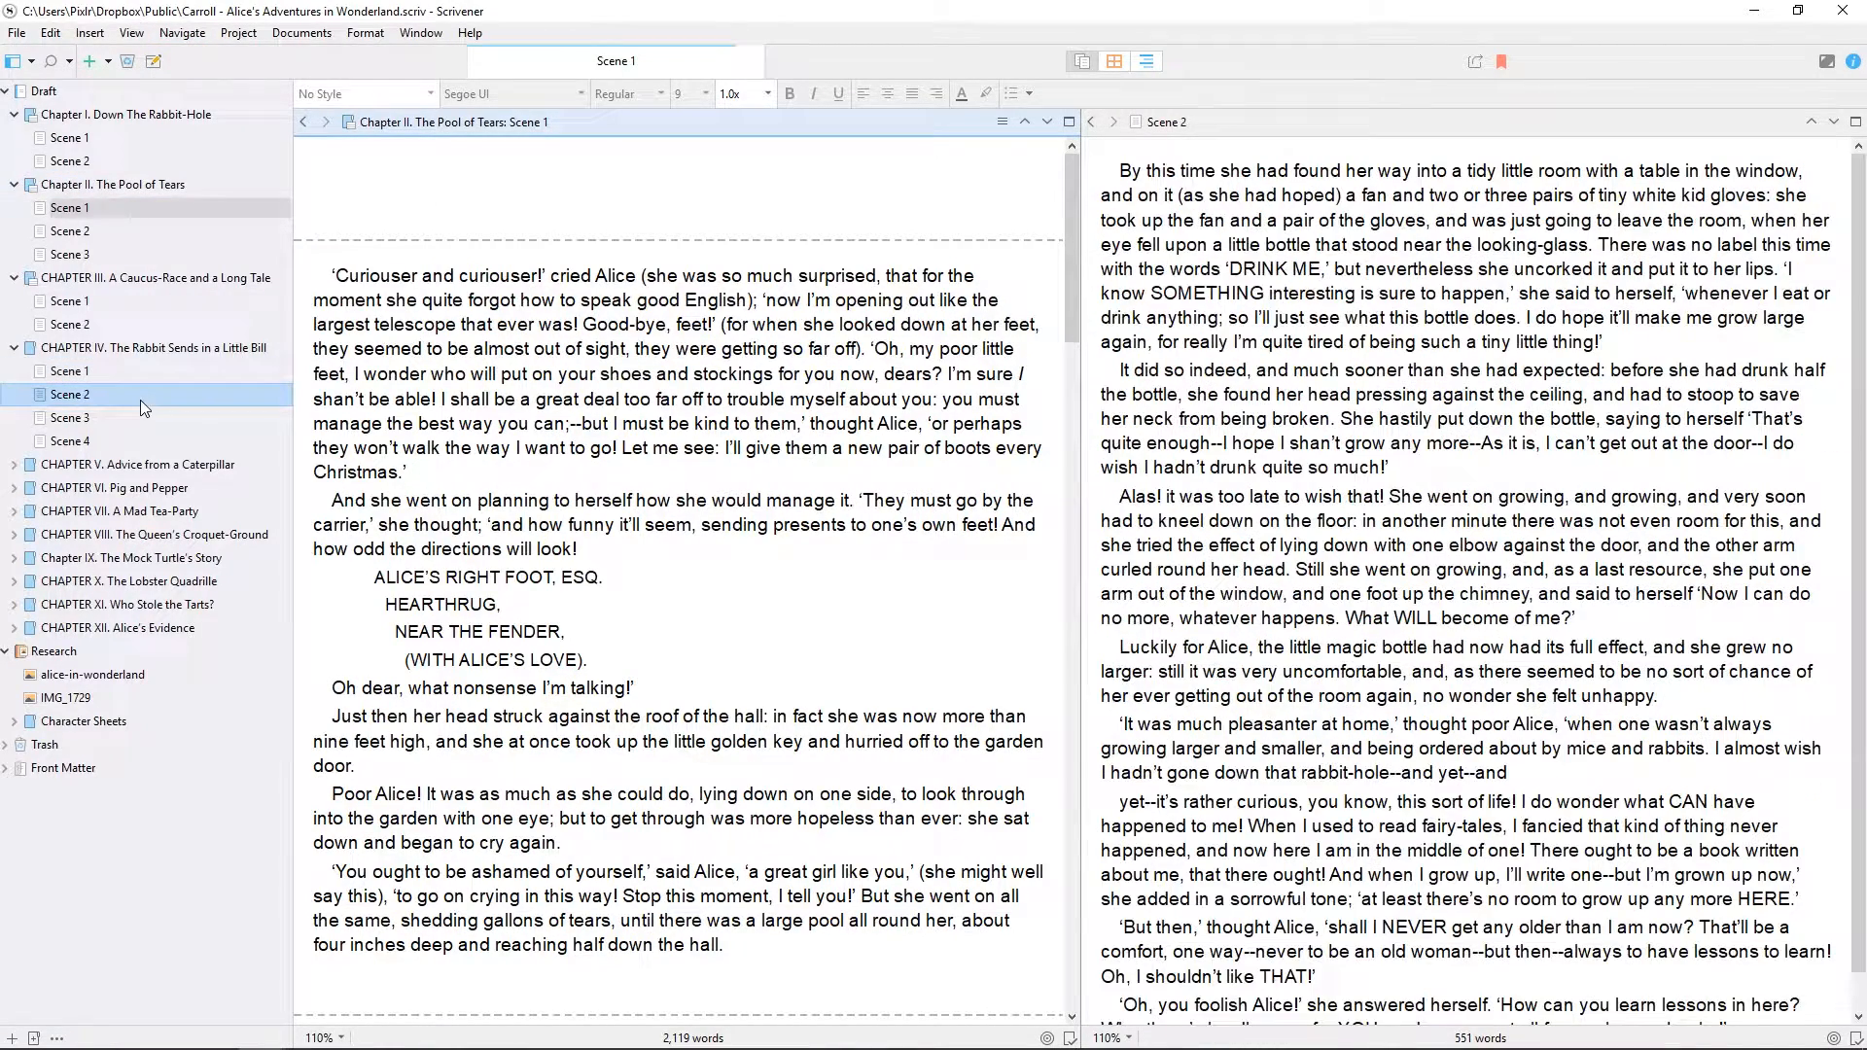
click(70, 416)
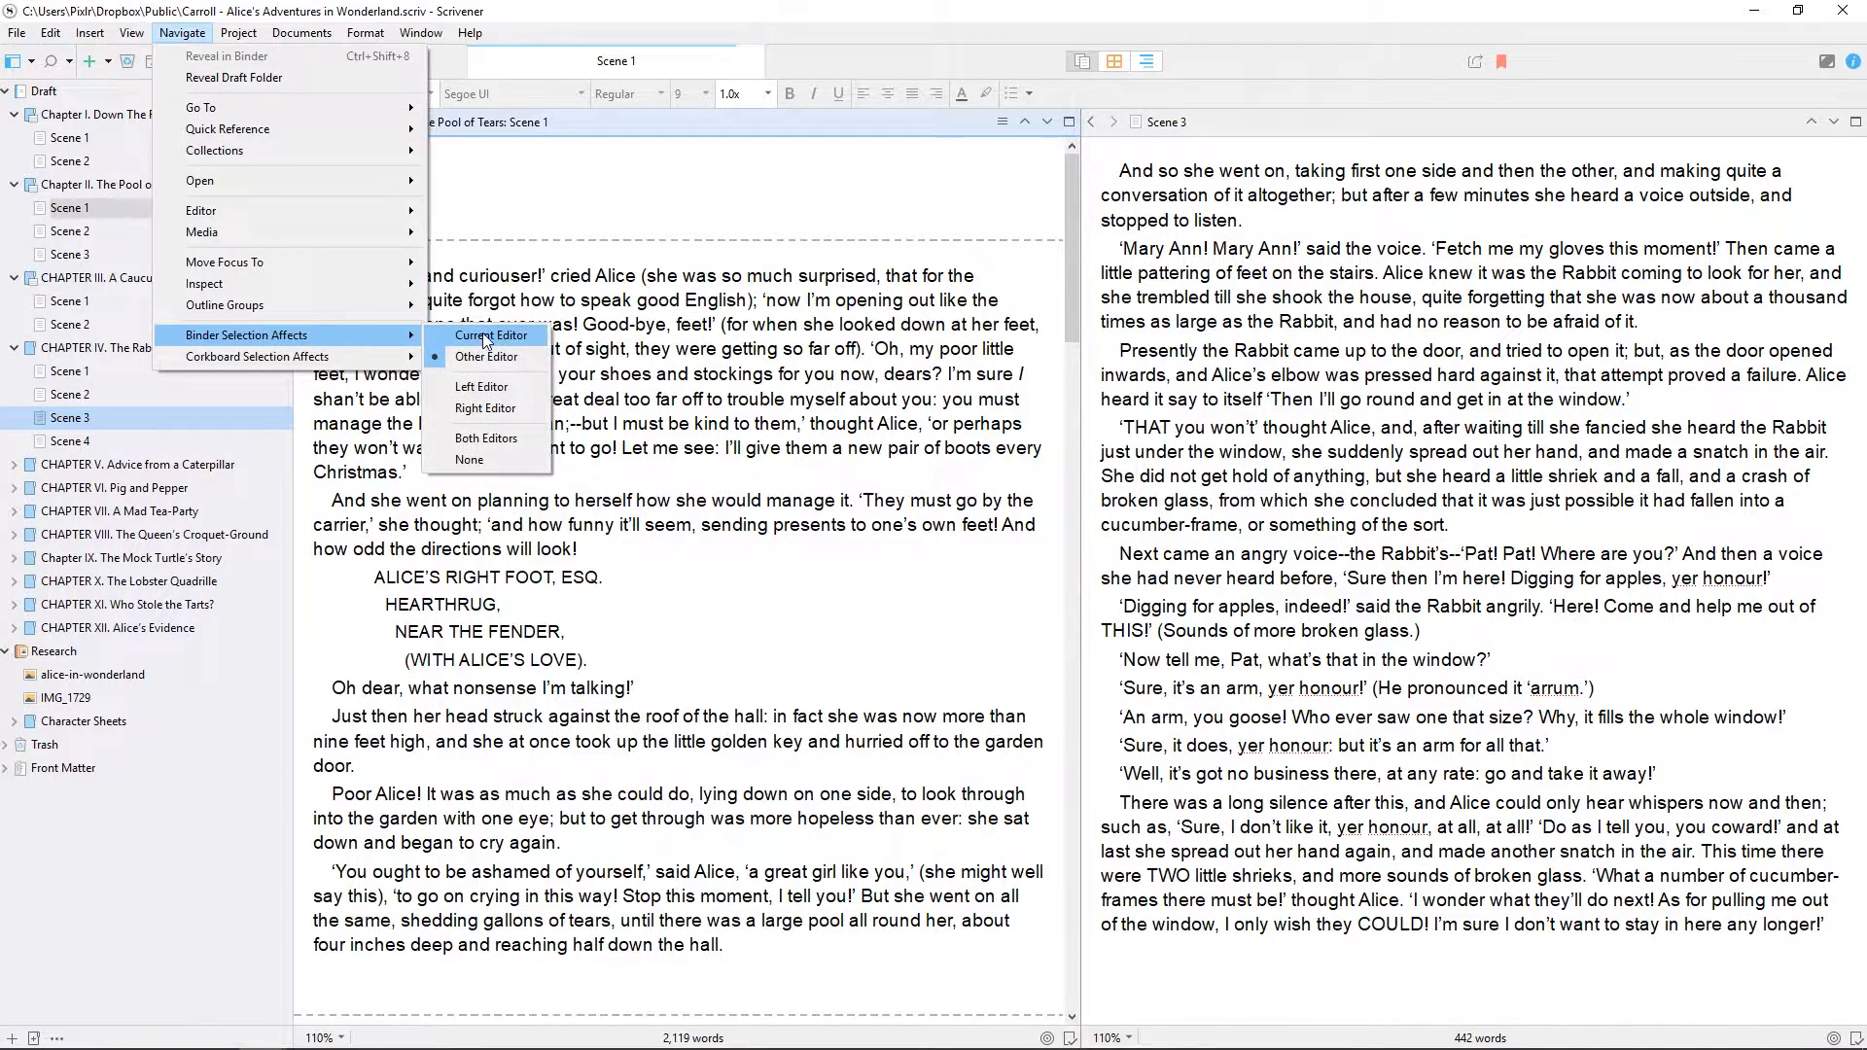
click(486, 334)
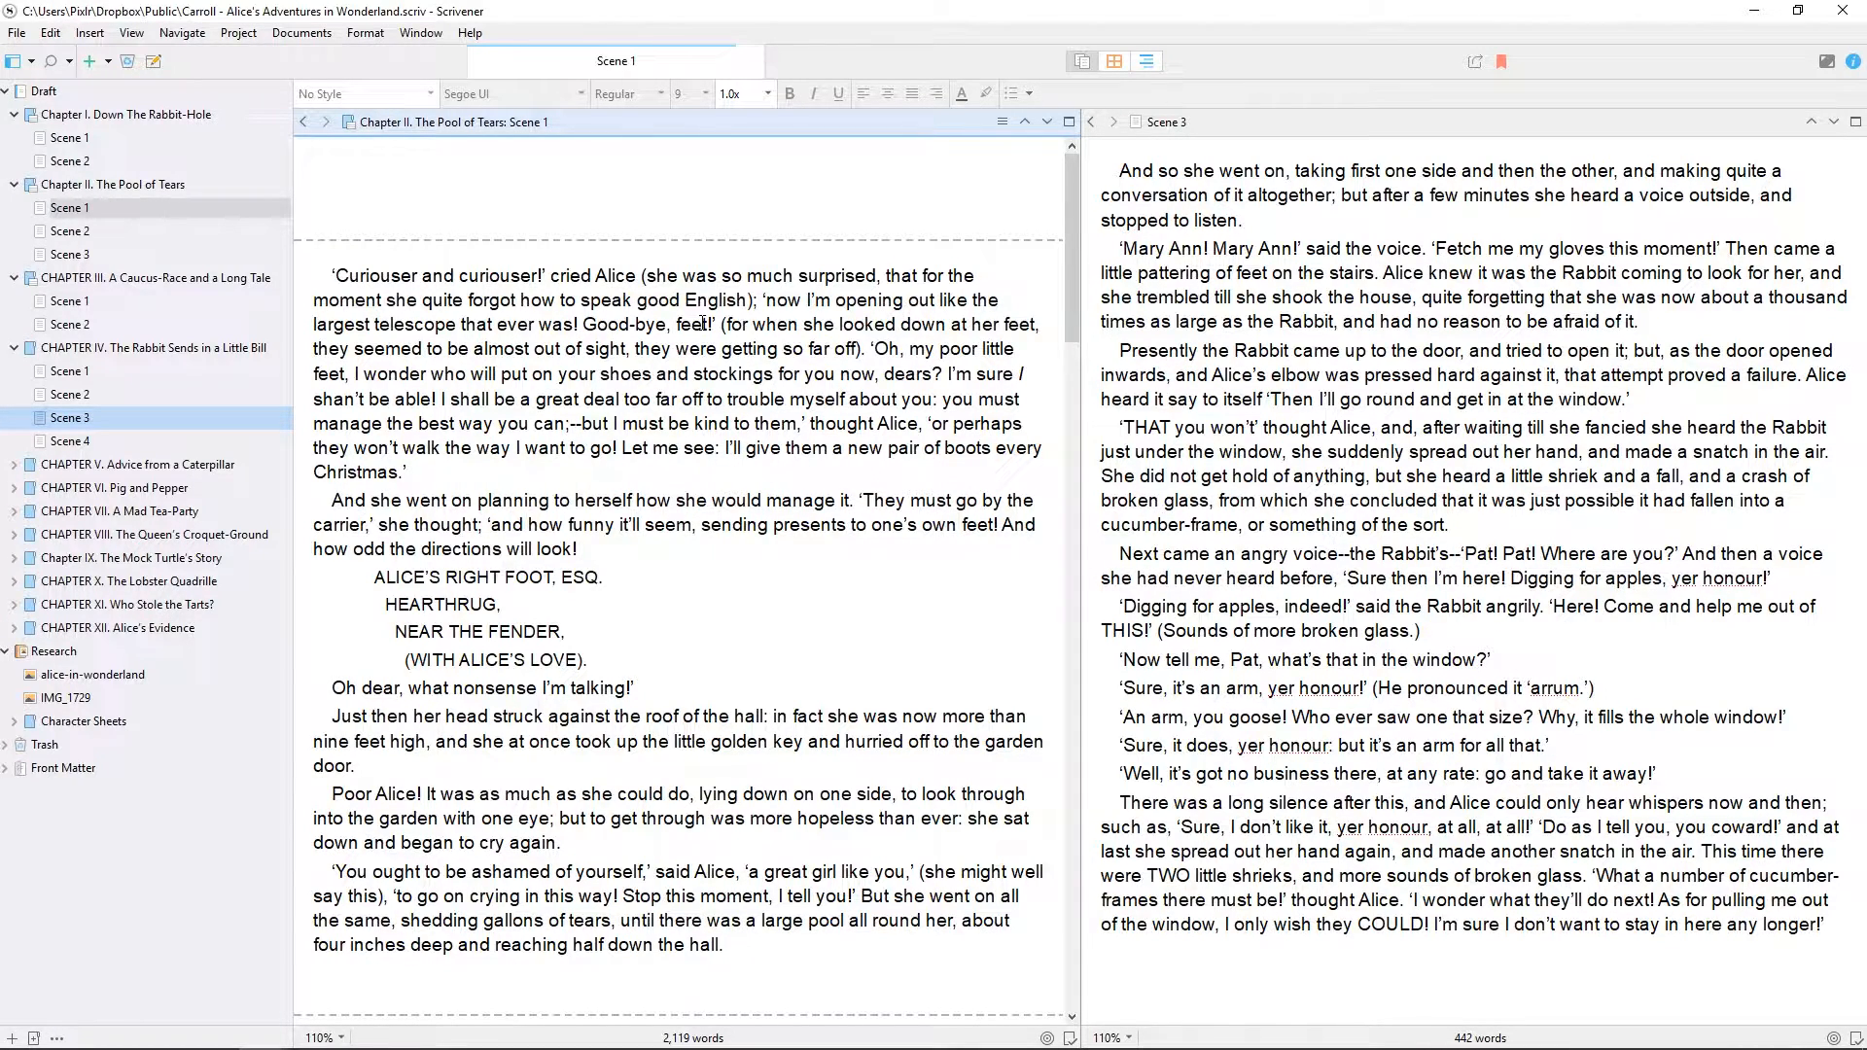
Choose Lock in Place from the left editor's header menu.
click(348, 121)
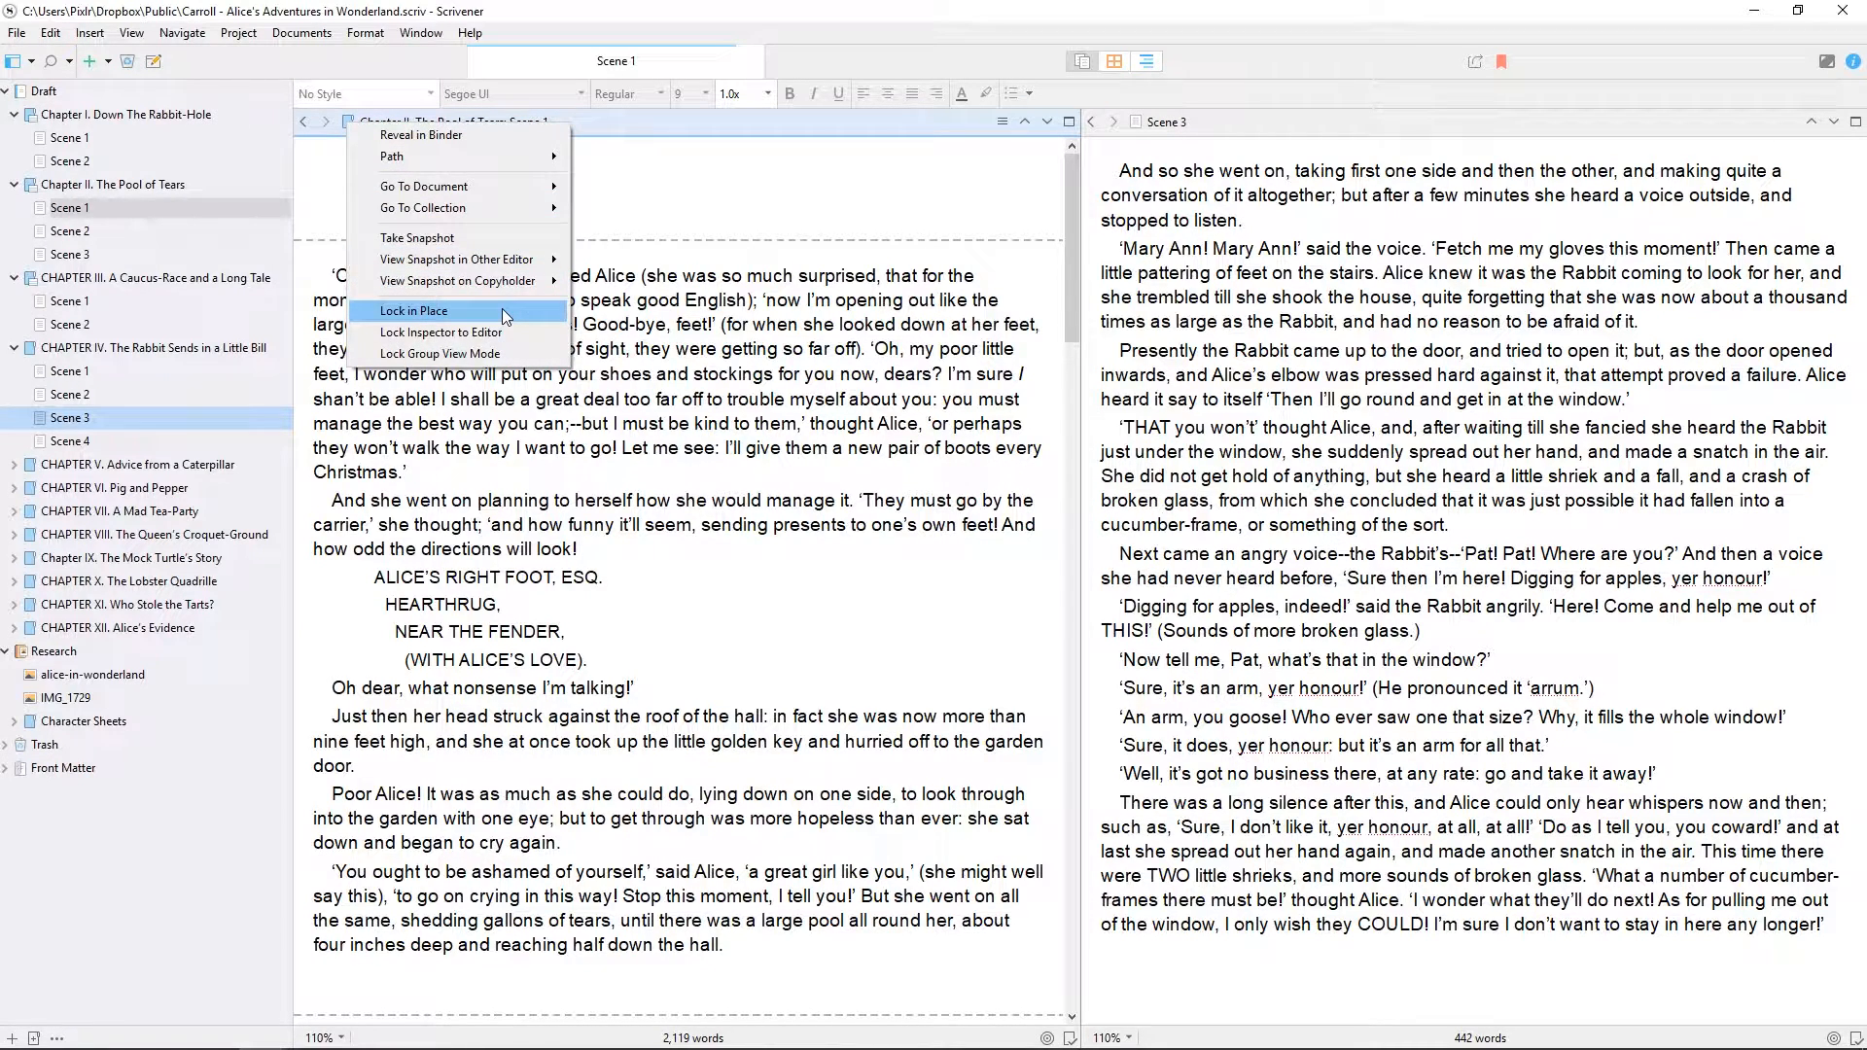
click(413, 311)
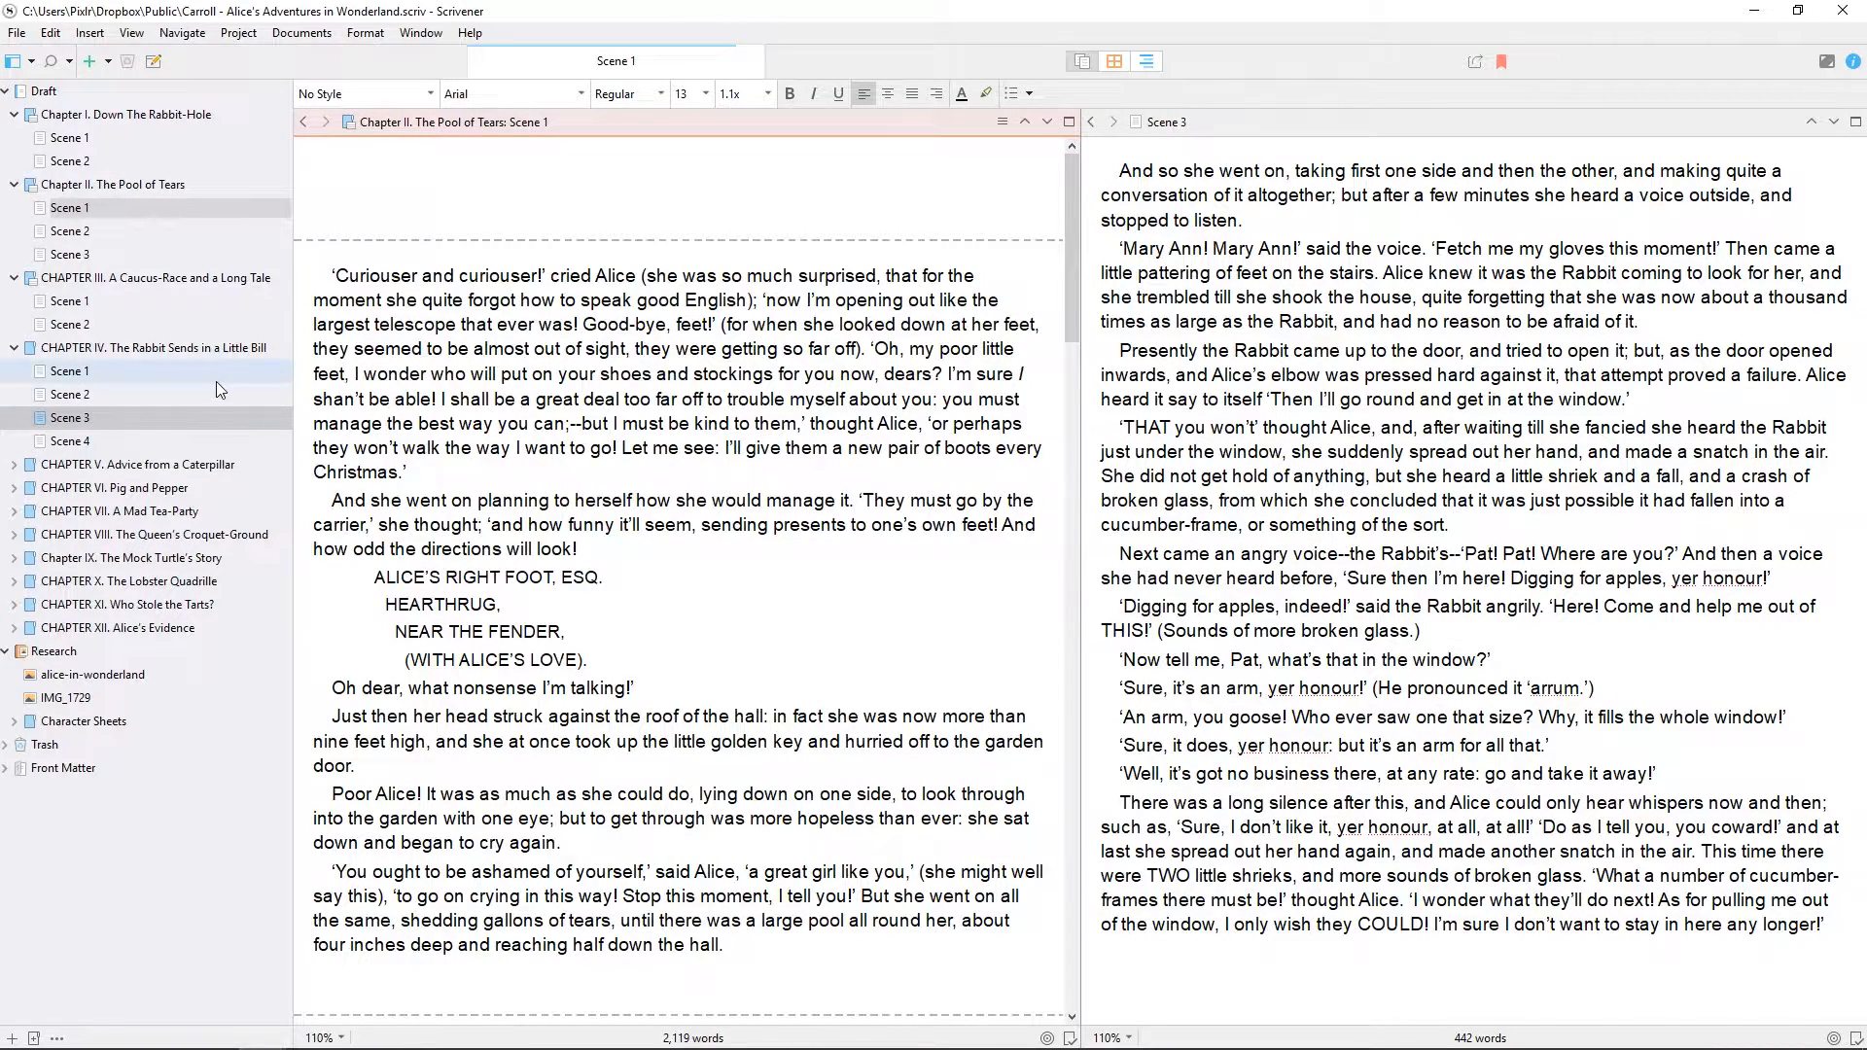
Select Chapter IV's Scene 2 and Scene 1 to confirm the locked editor stays put.
click(70, 395)
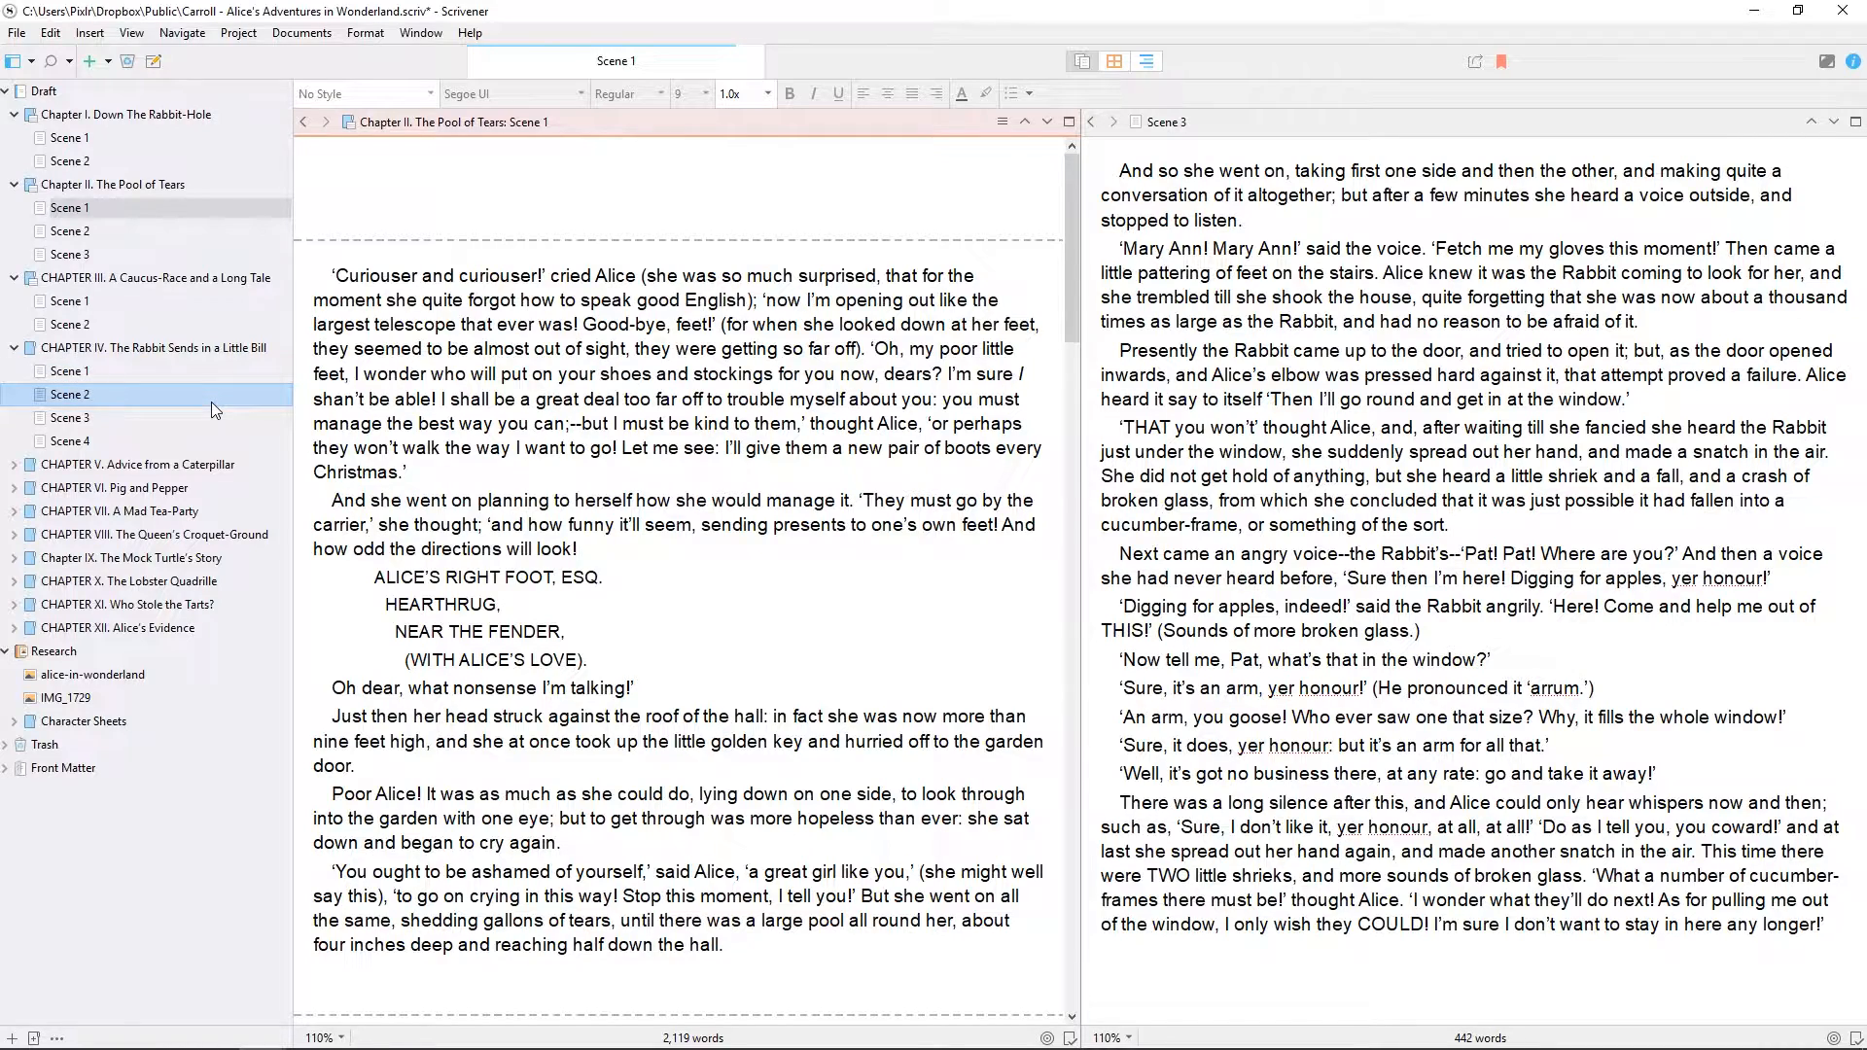
click(70, 371)
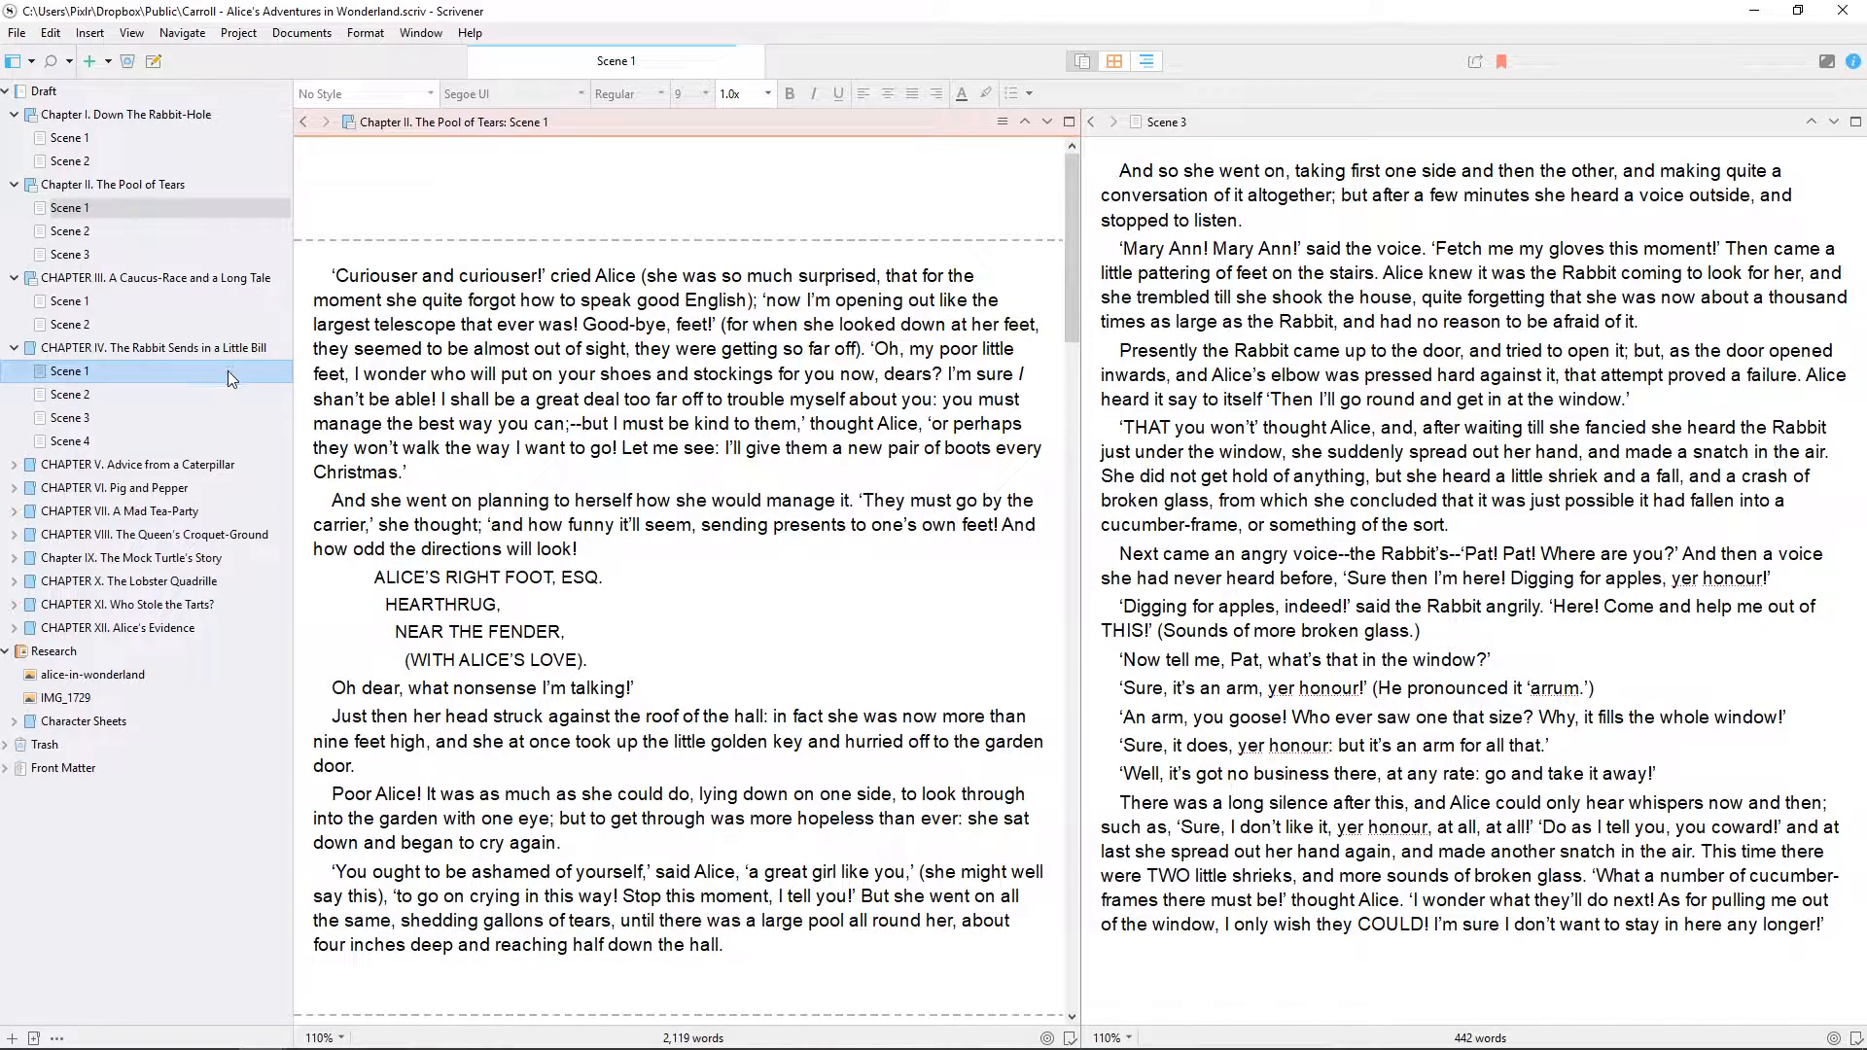
click(70, 395)
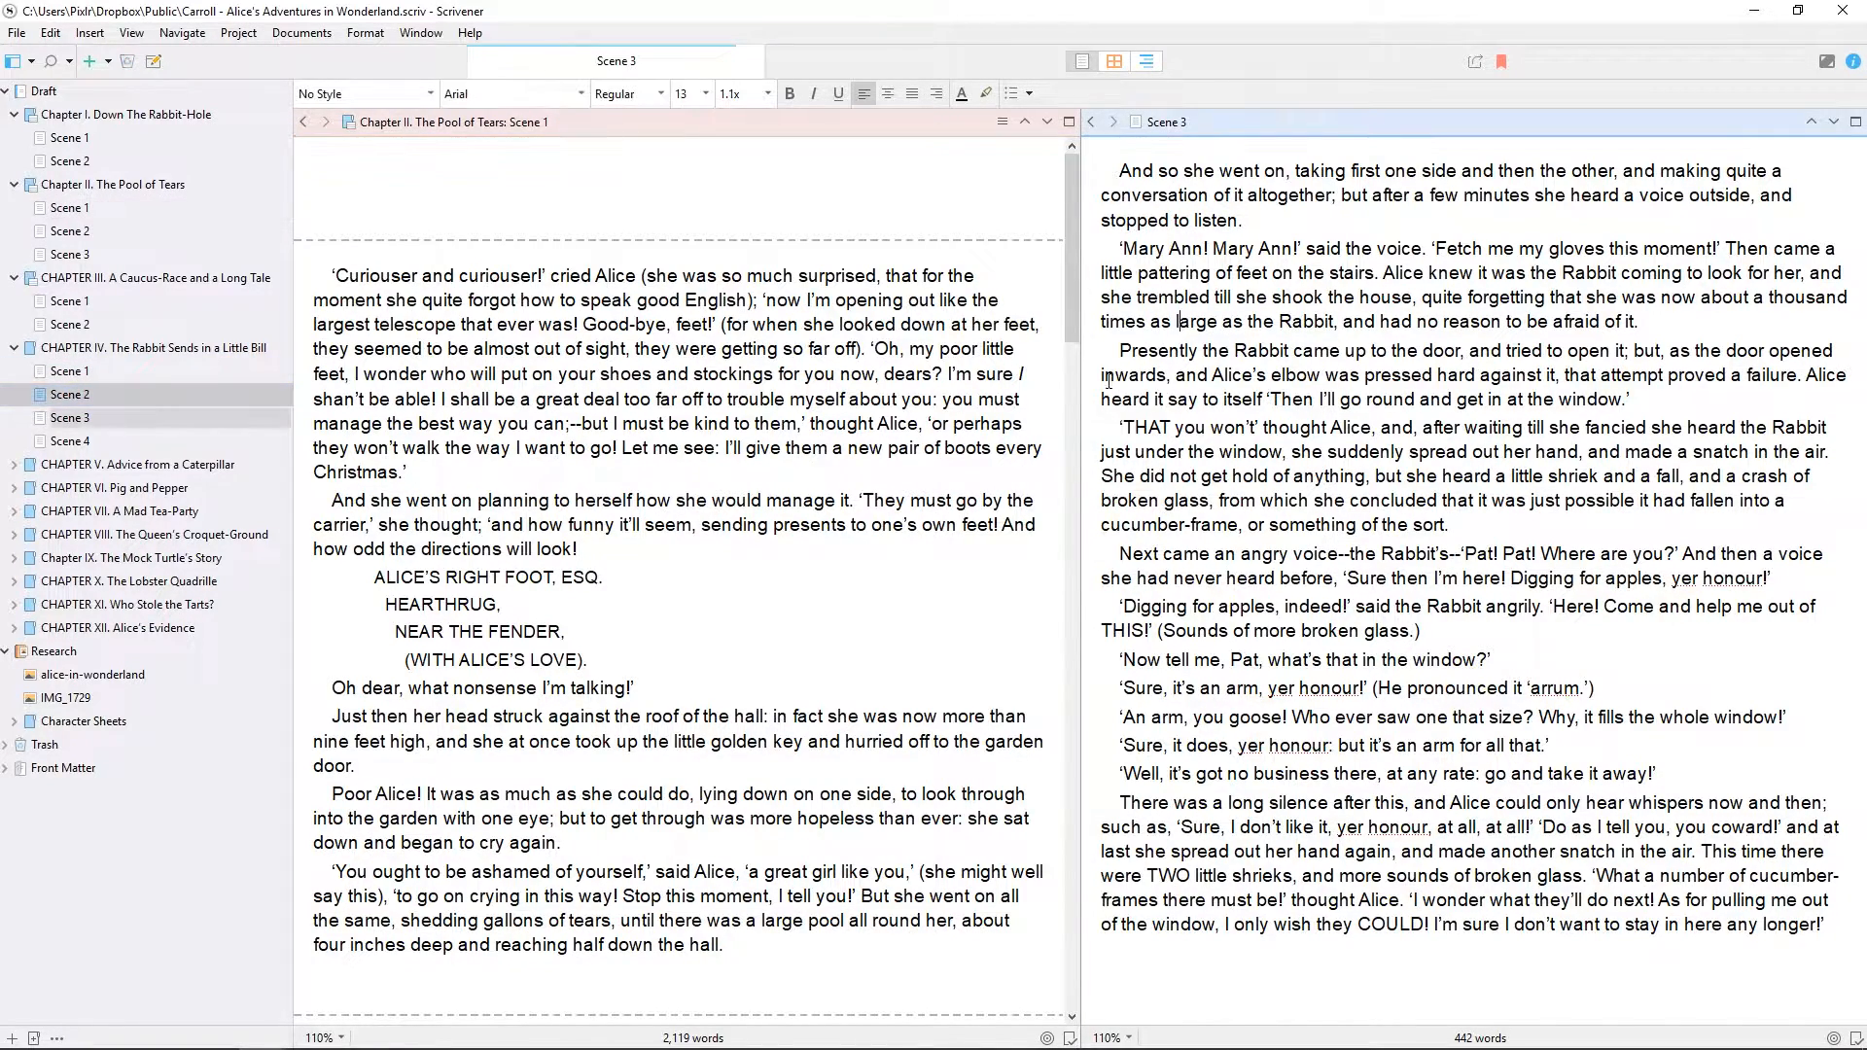
Show Chapter IV's Scene 2 then Scene 3 in the right editor while the left stays locked.
click(70, 394)
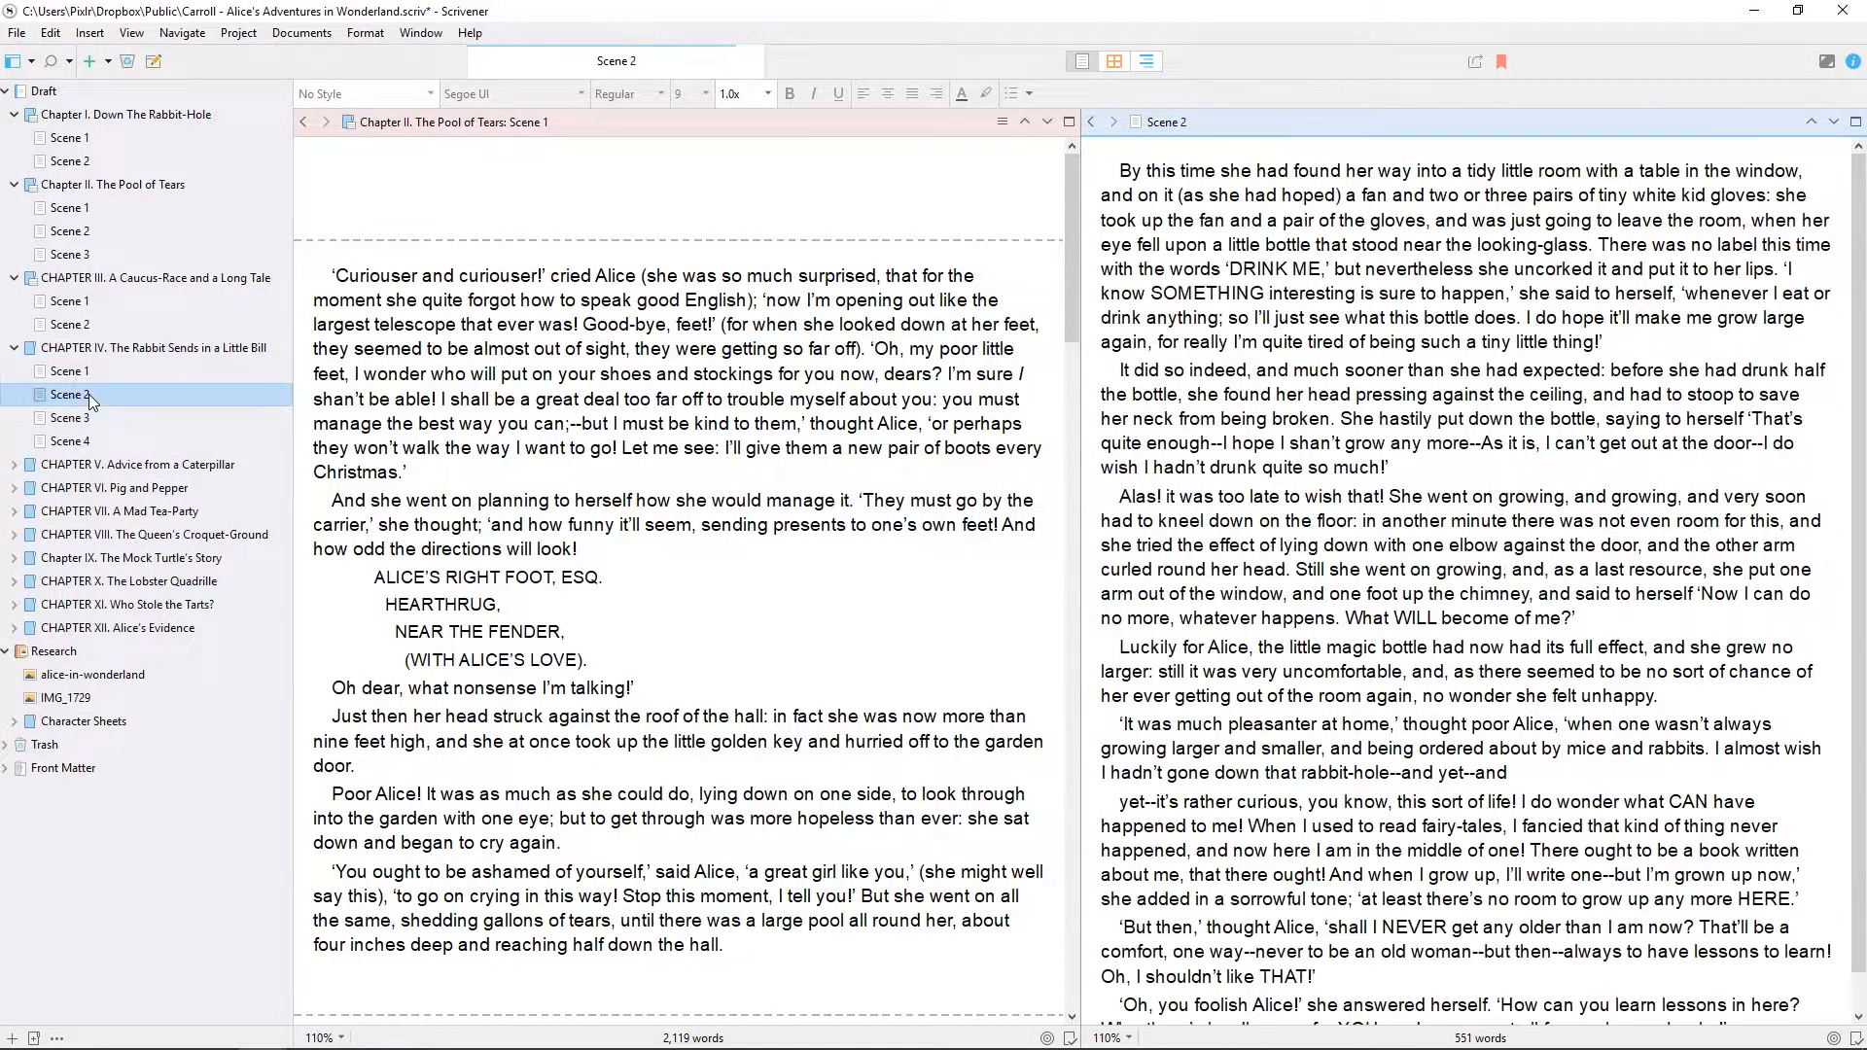
click(70, 417)
text(Edits can still take place here!)
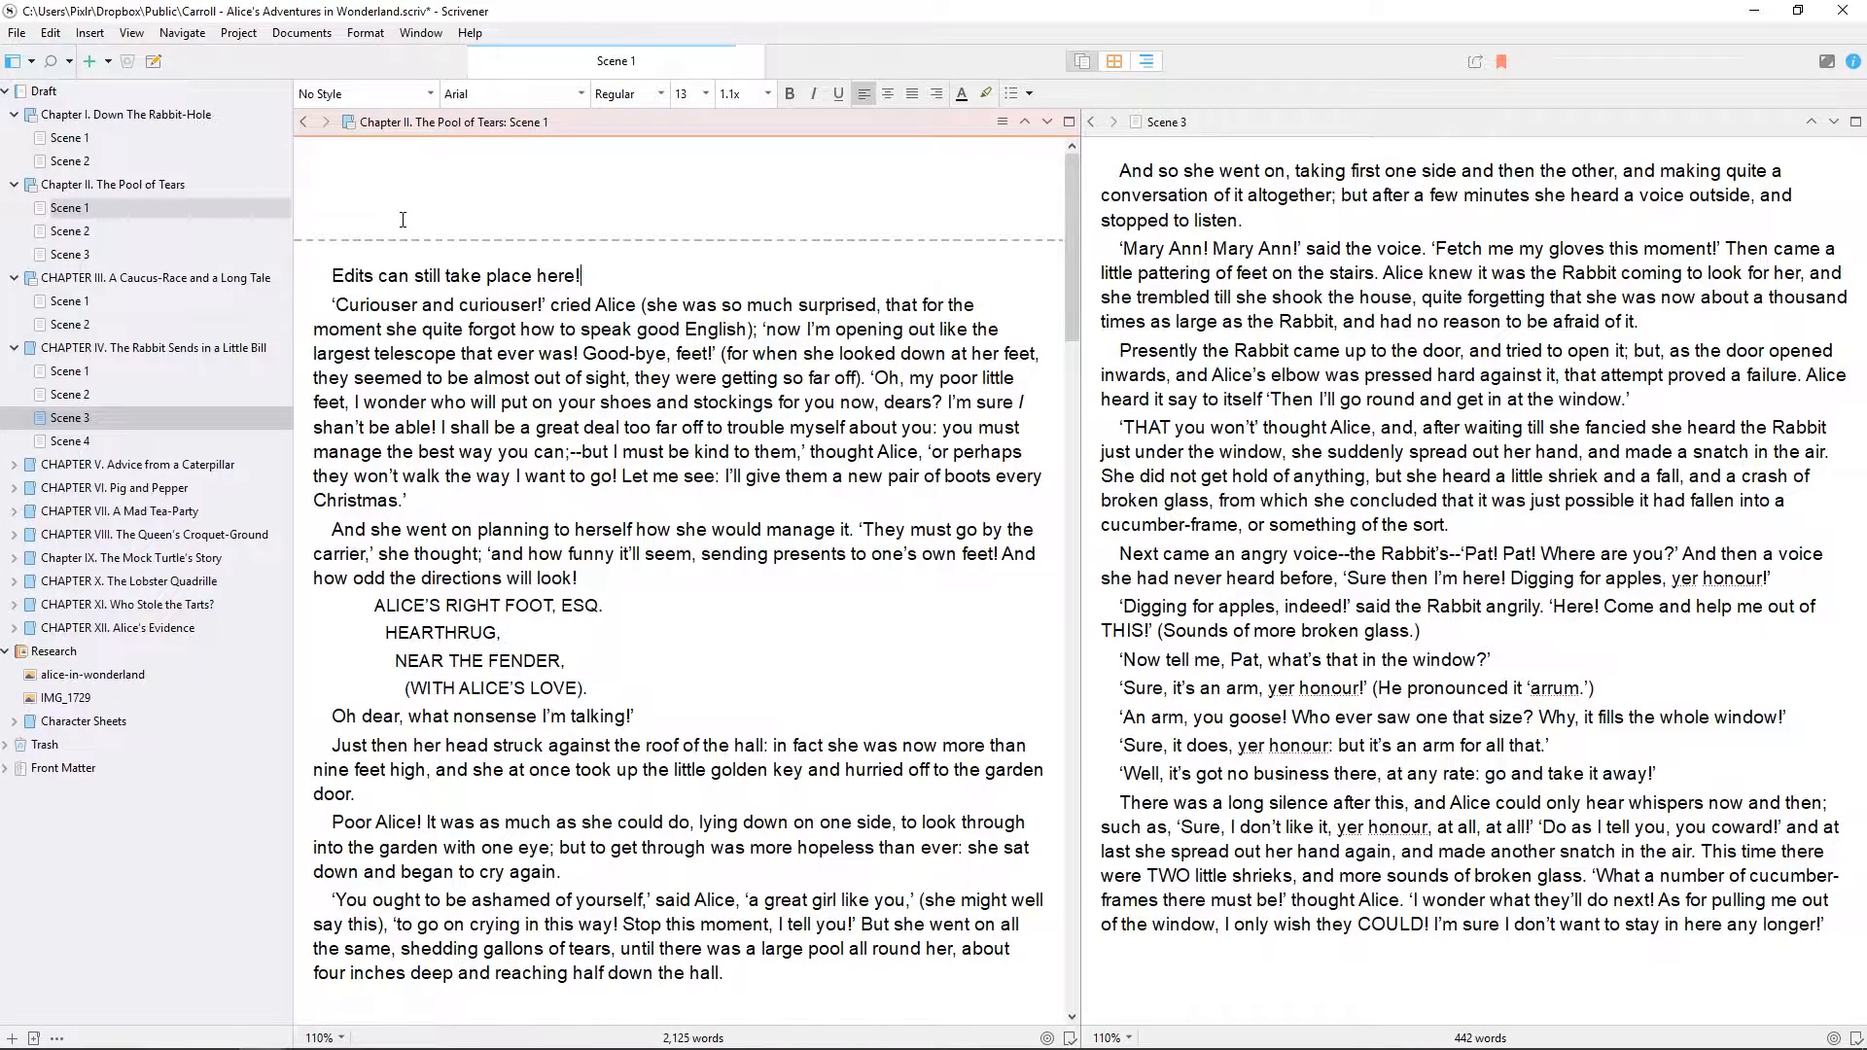
triple_click(455, 274)
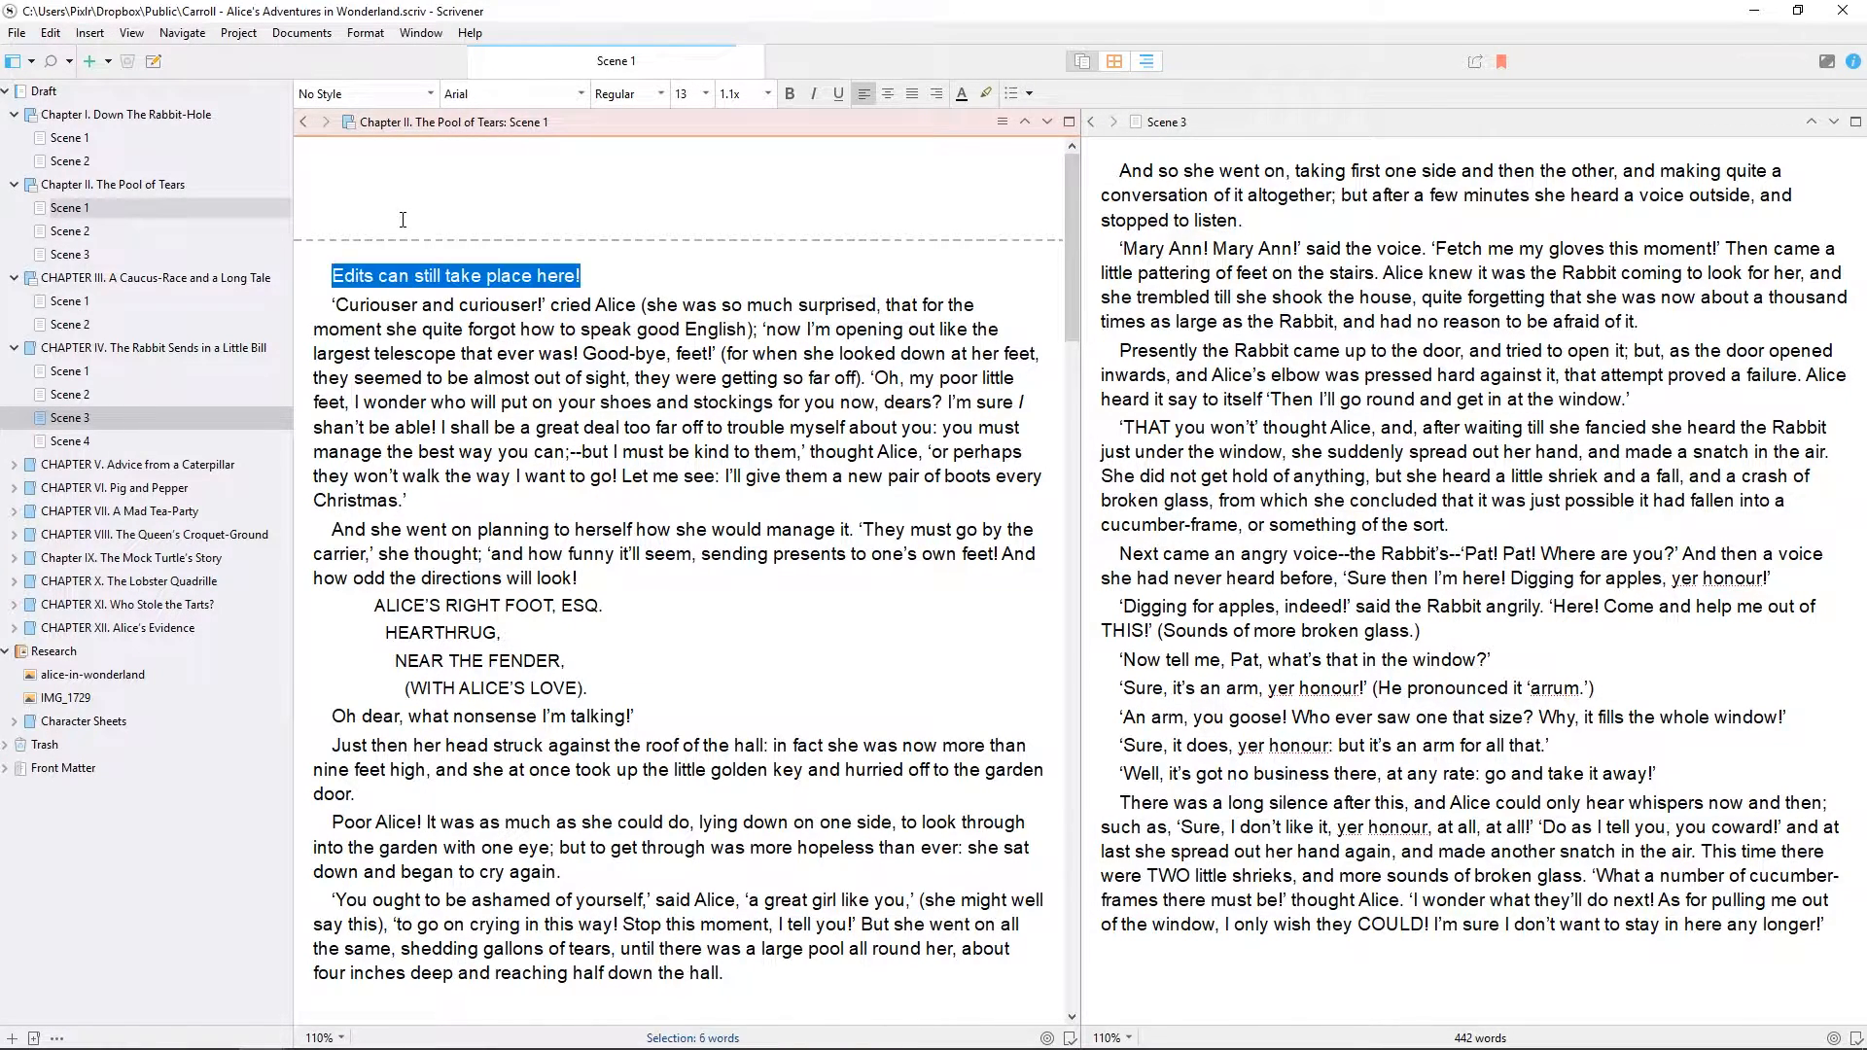
key(Delete)
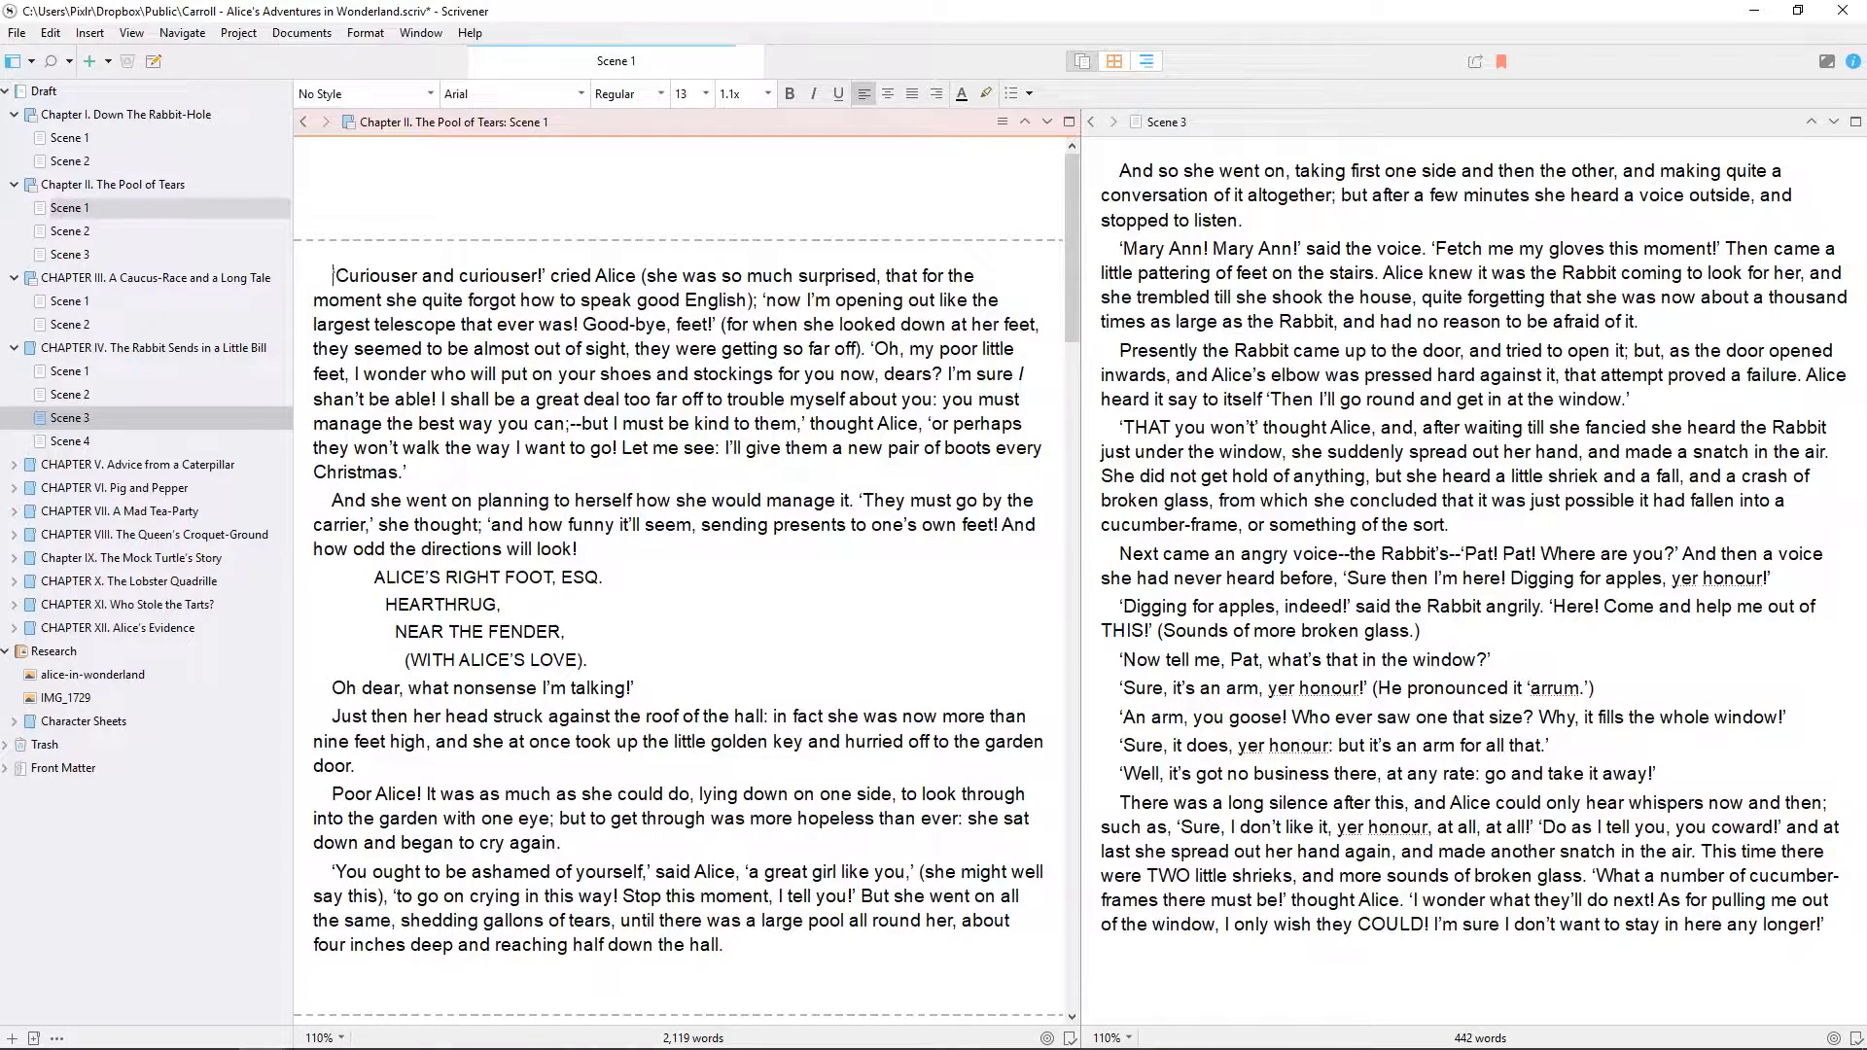